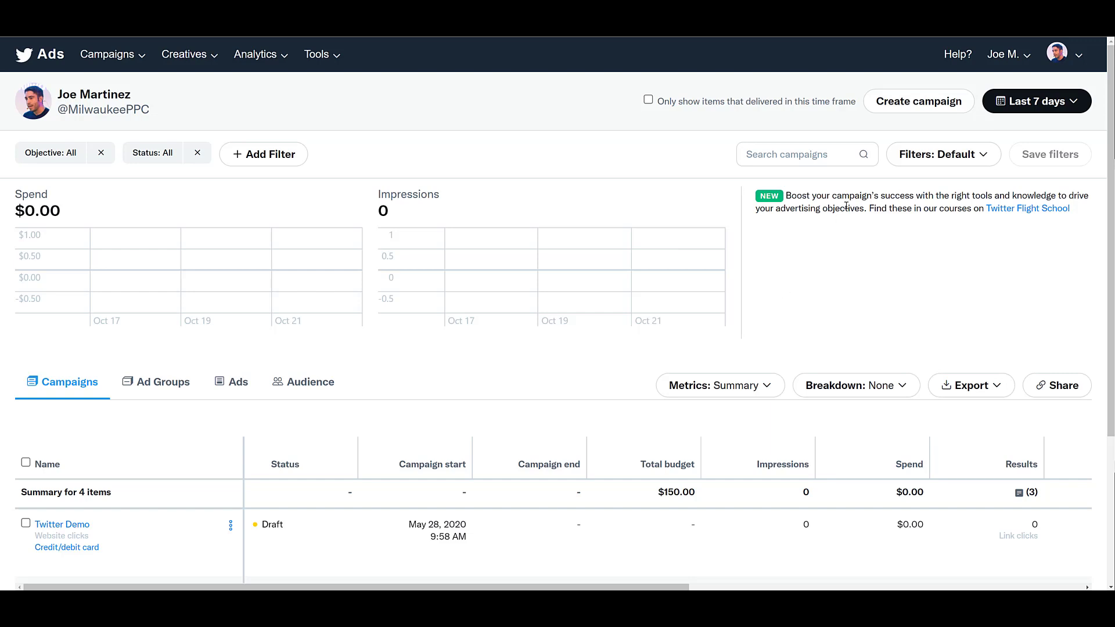
{"action": "mouse_move", "coordinate": [918, 101]}
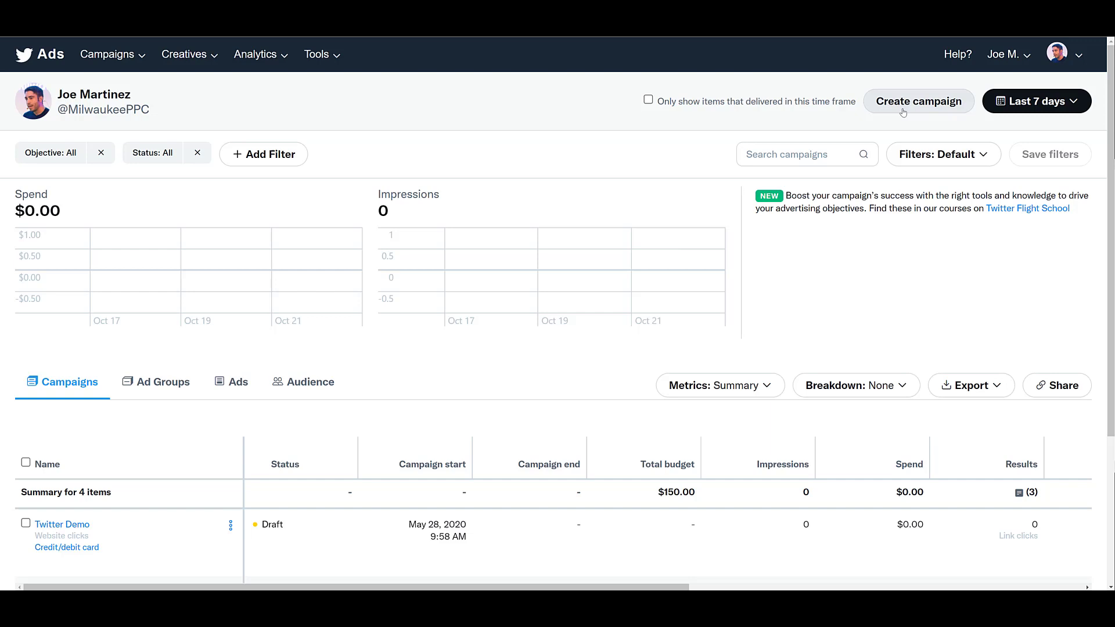
{"action": "mouse_move", "coordinate": [502, 126]}
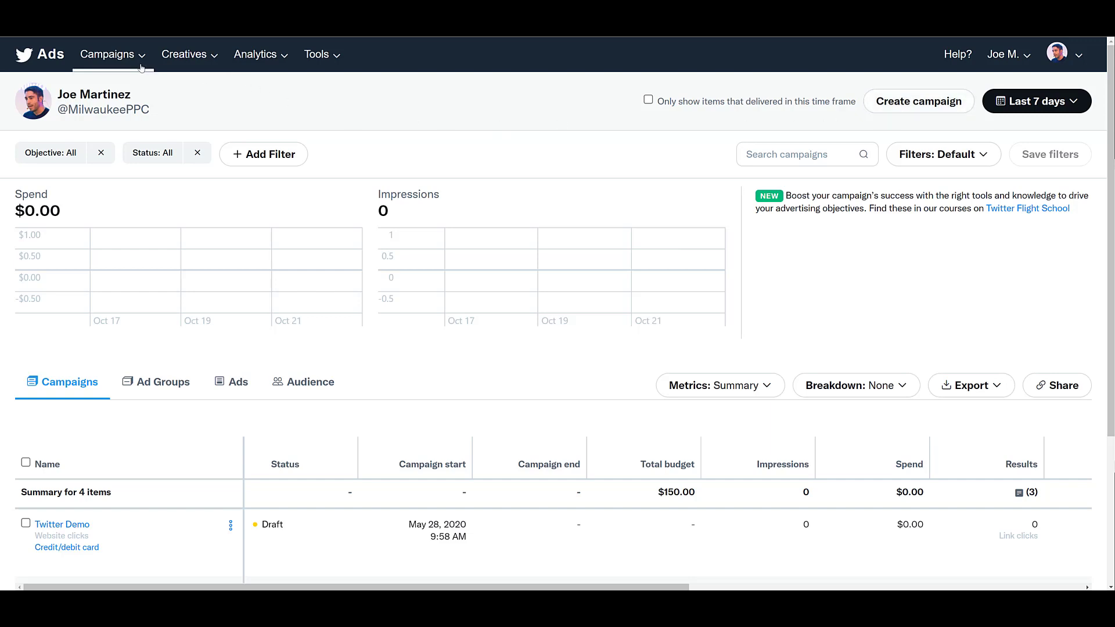
Step: Bring up the Campaigns menu from the Ads dashboard navigation bar
{"action": "left_click", "coordinate": [107, 55]}
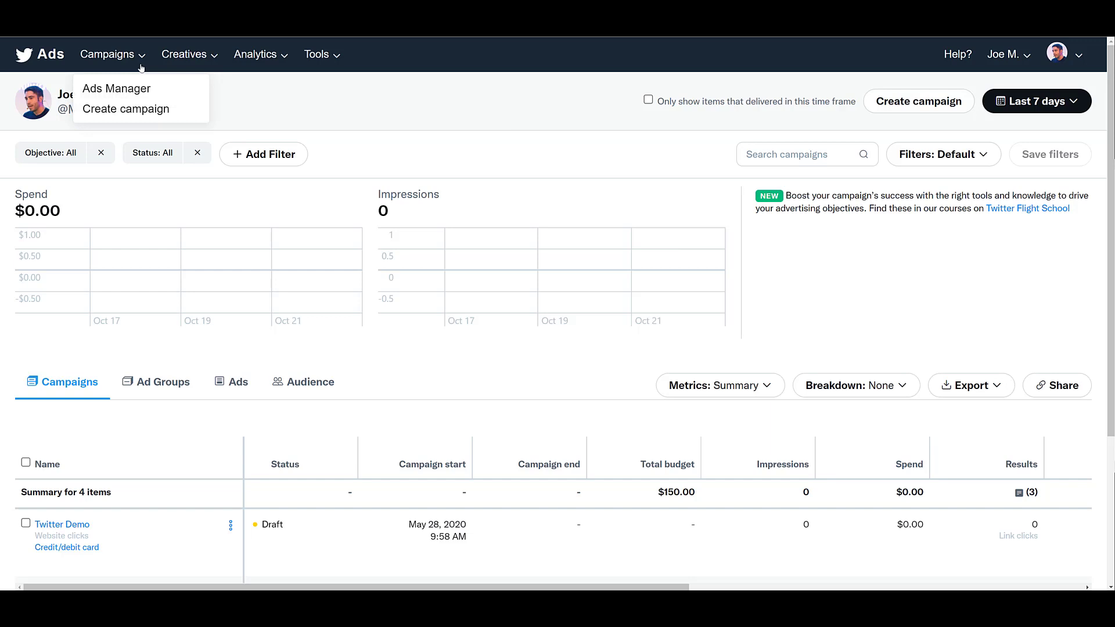
{"action": "mouse_move", "coordinate": [126, 109]}
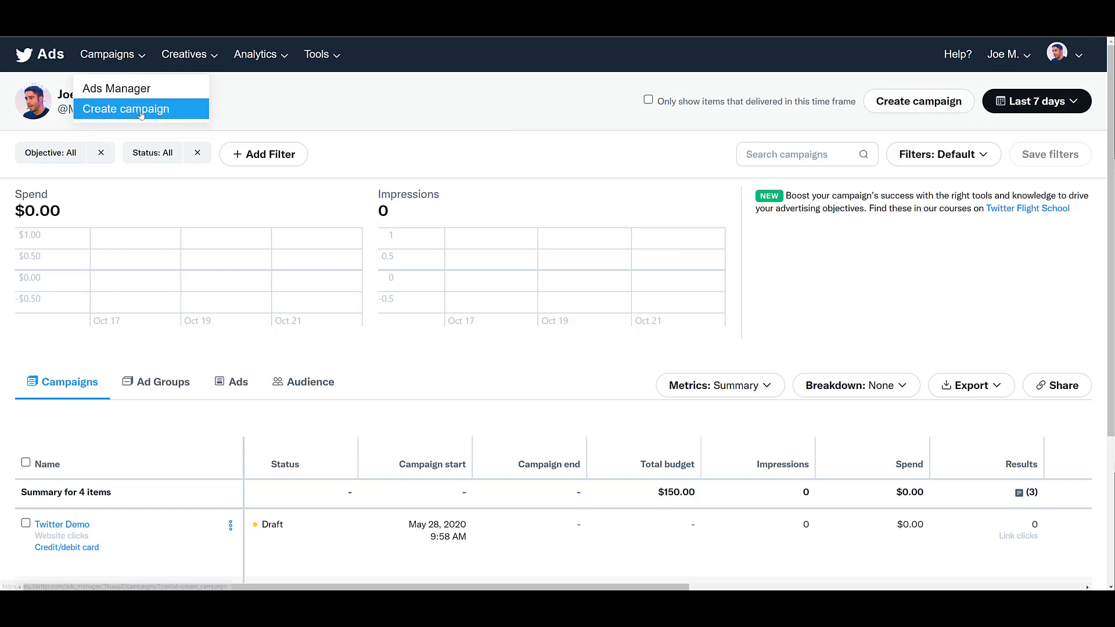
Step: Start creating a new campaign from the Campaigns menu
{"action": "left_click", "coordinate": [126, 109]}
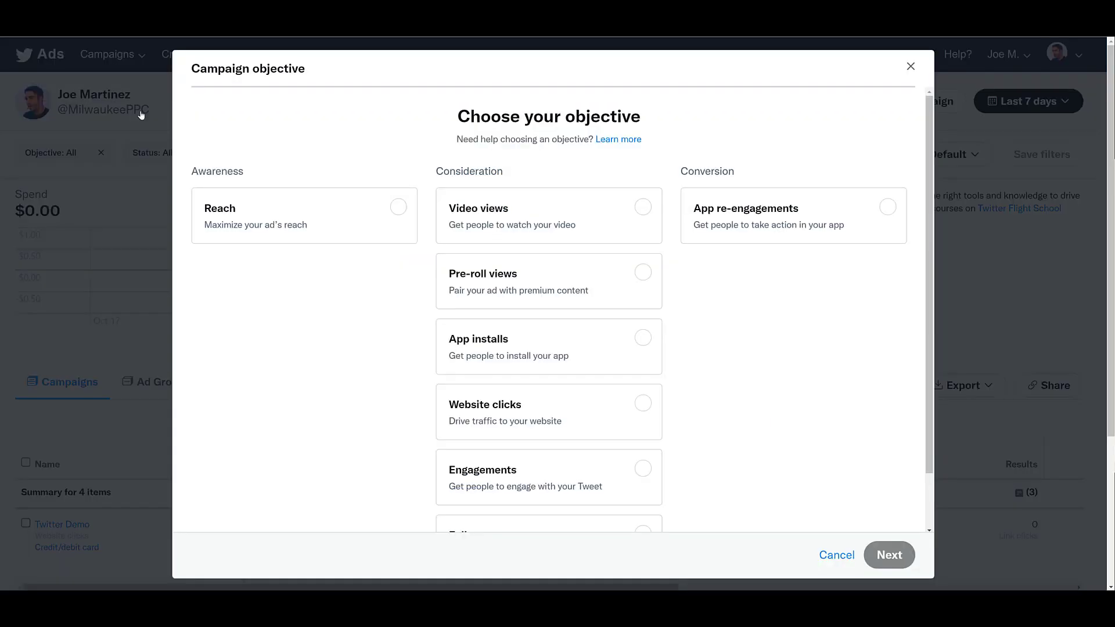
{"action": "mouse_move", "coordinate": [578, 214]}
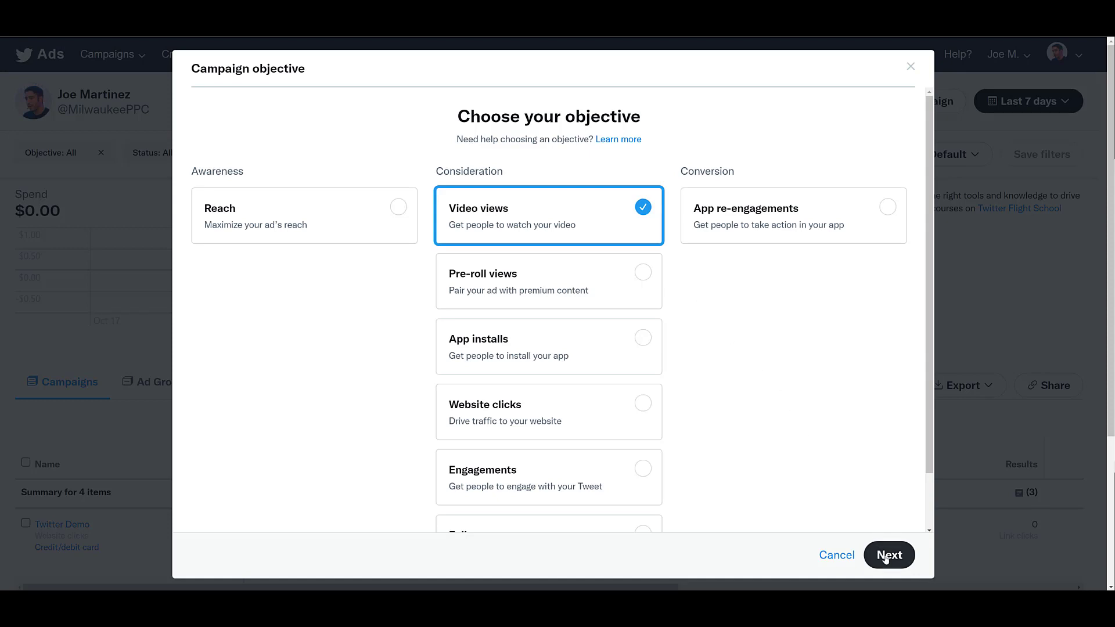
Step: Name the campaign 'Video Views Objective' and reveal Advanced pacing set to Accelerated
{"action": "left_click", "coordinate": [889, 555]}
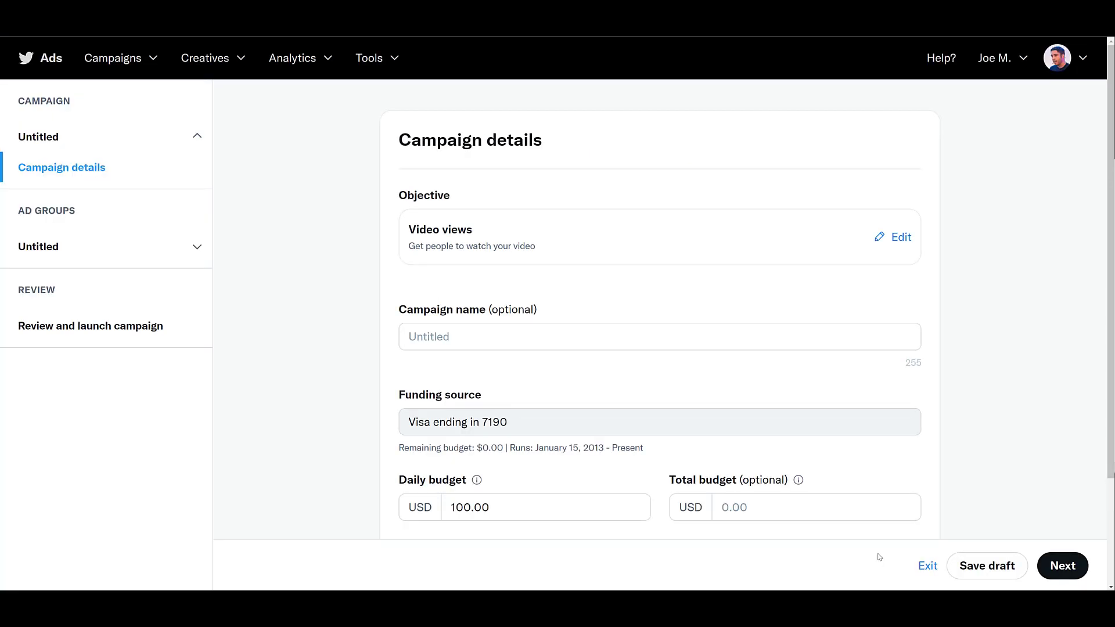
{"action": "mouse_move", "coordinate": [663, 340]}
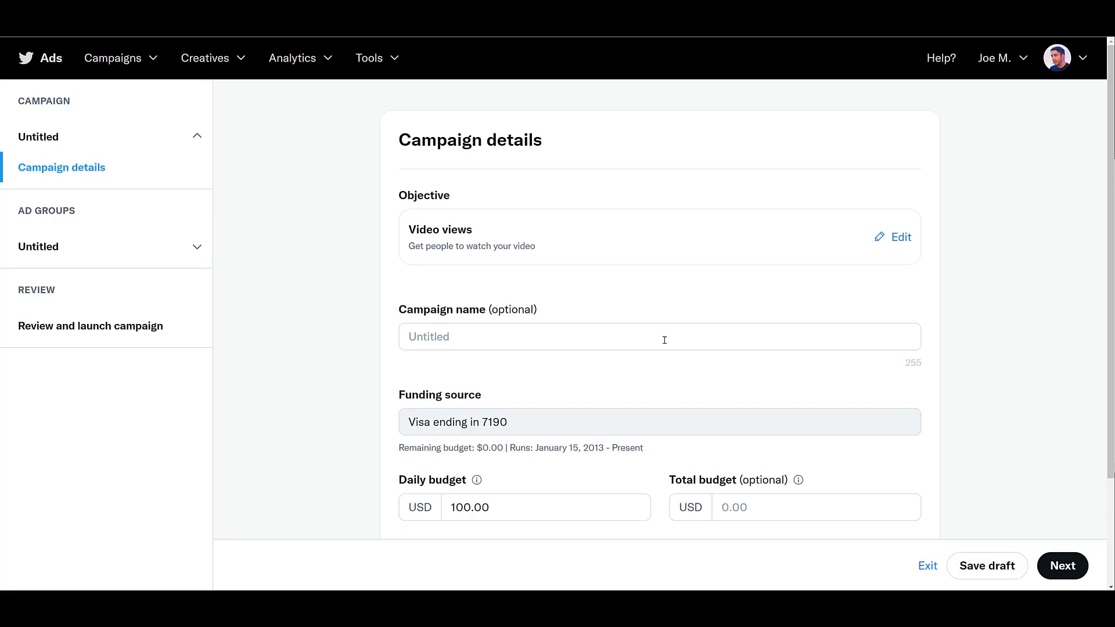
{"action": "type", "text": "Video Views Objective"}
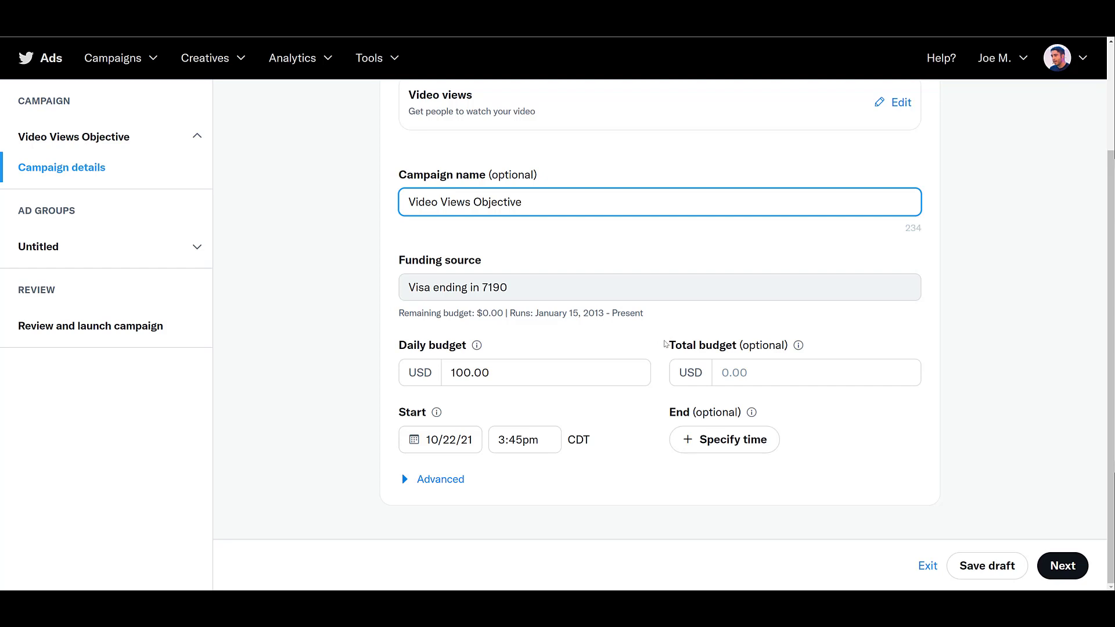
{"action": "left_click", "coordinate": [519, 202]}
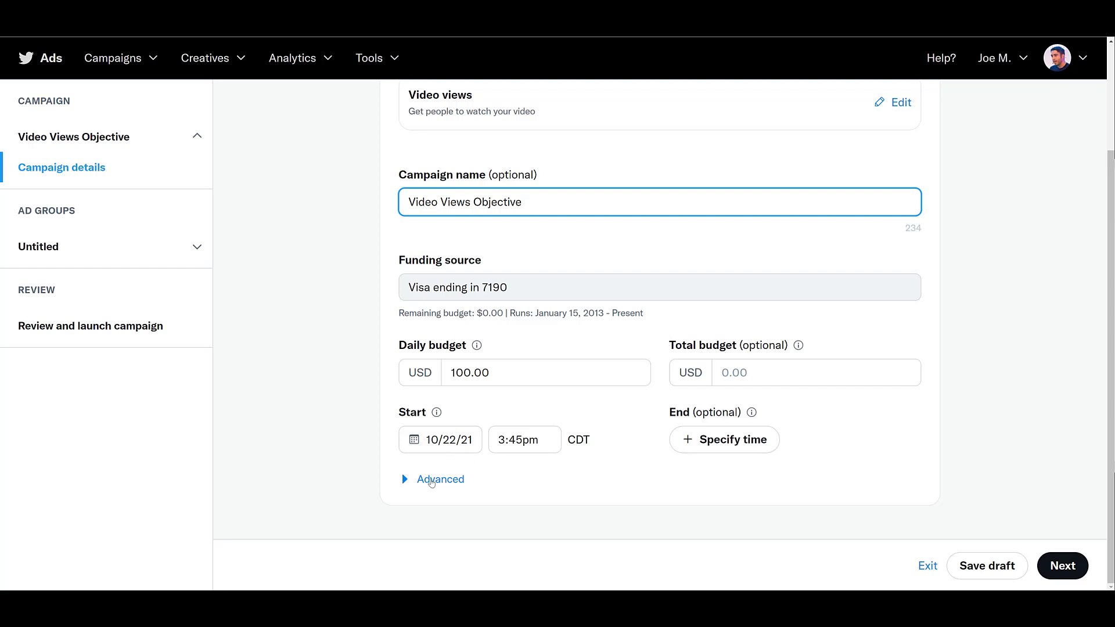
{"action": "left_click", "coordinate": [439, 478]}
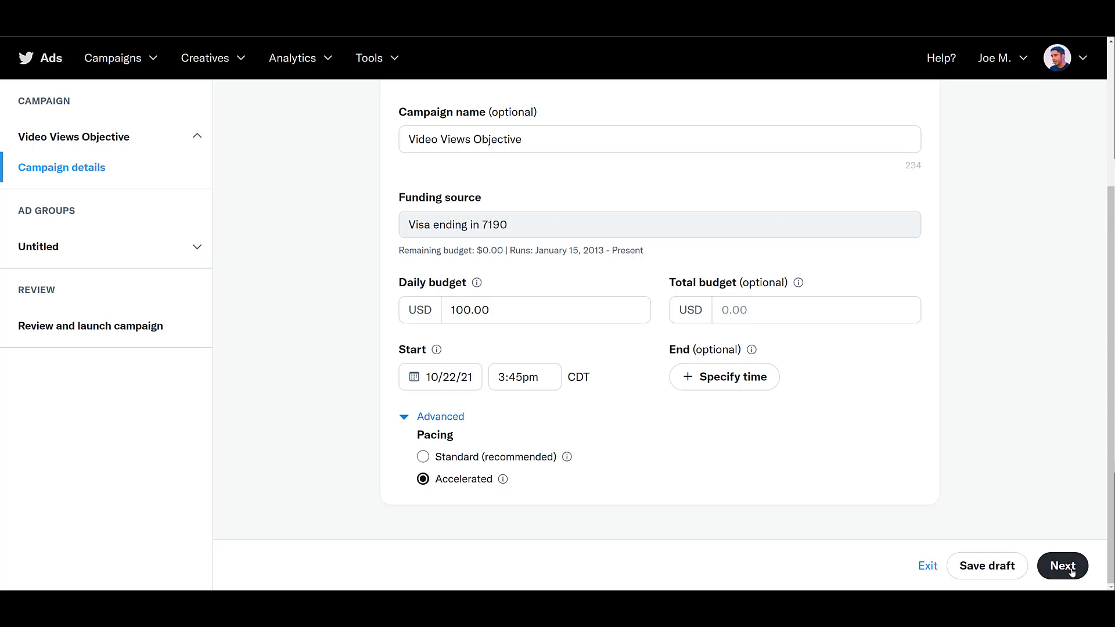
Step: Continue to the Video Views Ad Group details and bring its Delivery section into view
{"action": "left_click", "coordinate": [1062, 565]}
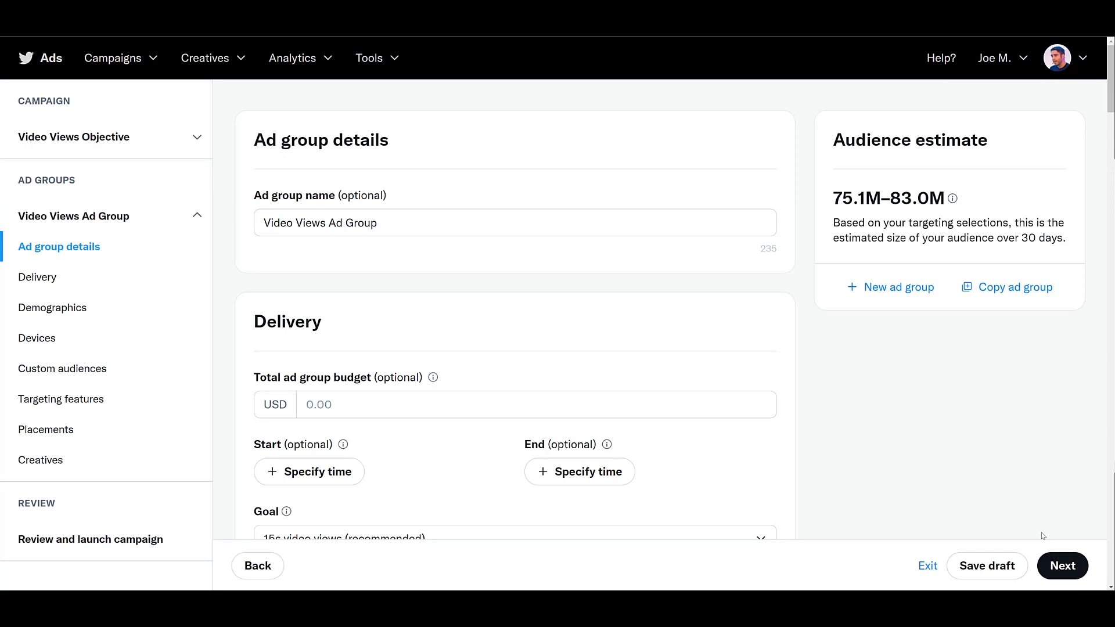
{"action": "mouse_move", "coordinate": [959, 477]}
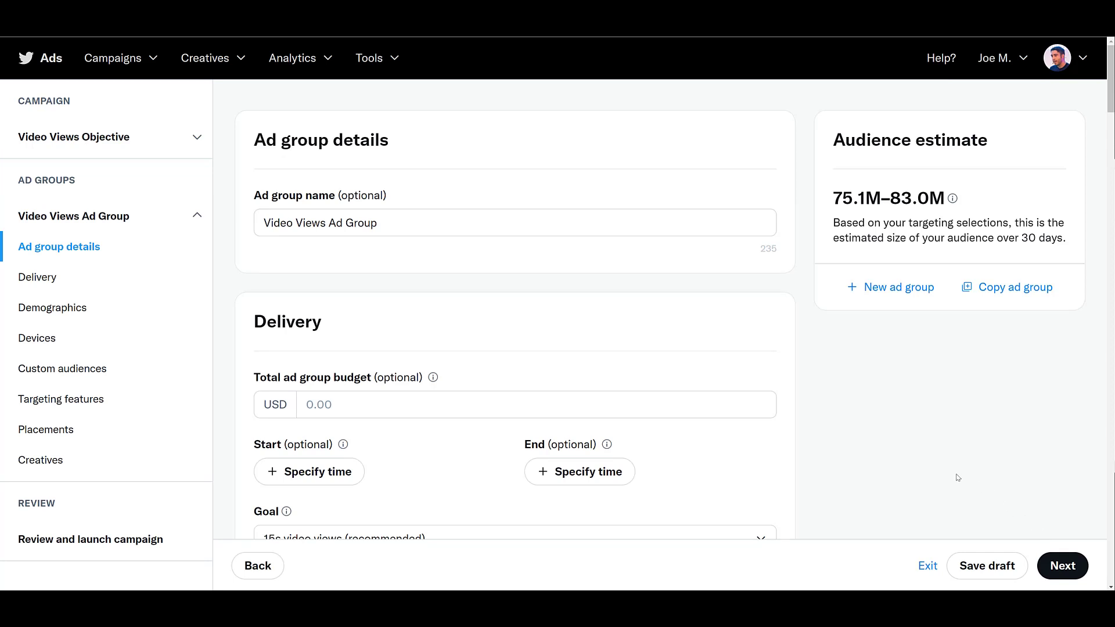
{"action": "scroll", "scroll_direction": "down", "scroll_amount": 3}
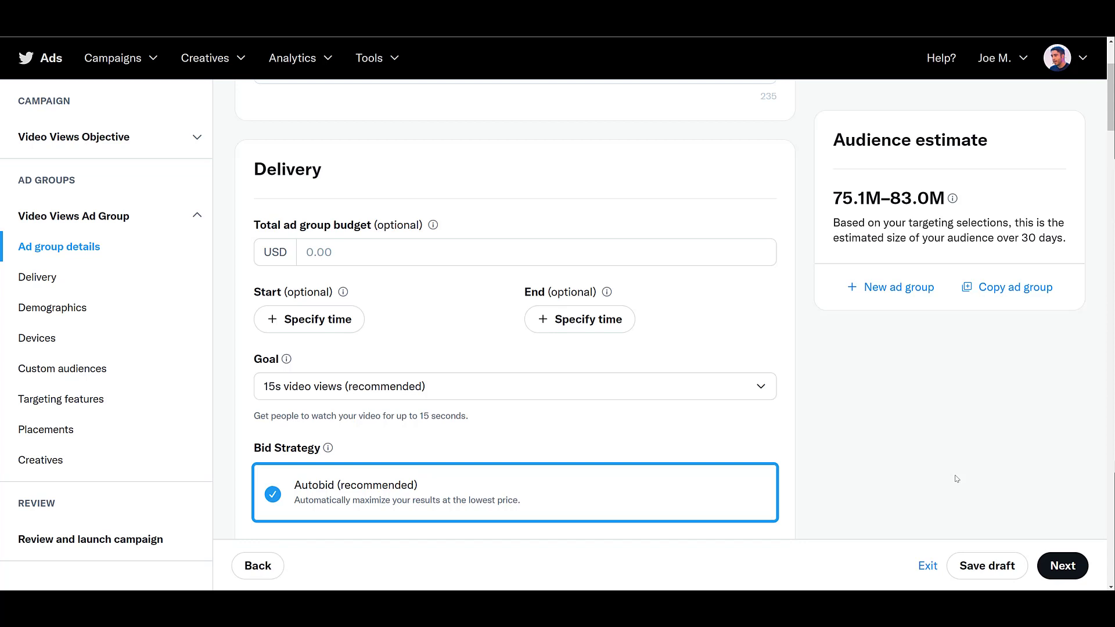
{"action": "mouse_move", "coordinate": [305, 360]}
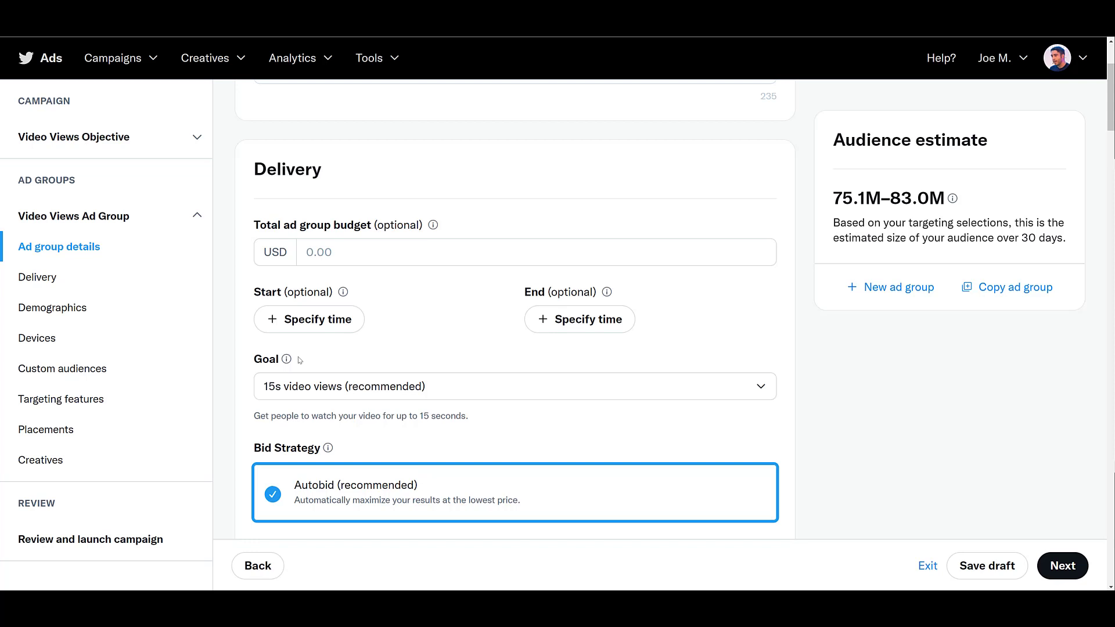
{"action": "mouse_move", "coordinate": [327, 385]}
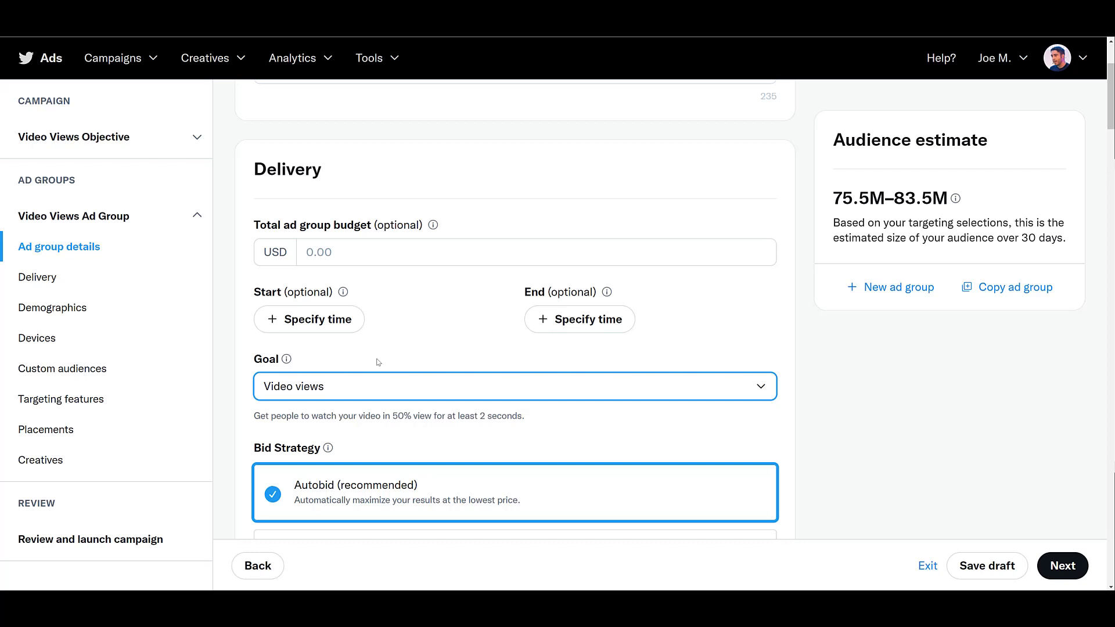
{"action": "mouse_move", "coordinate": [372, 370]}
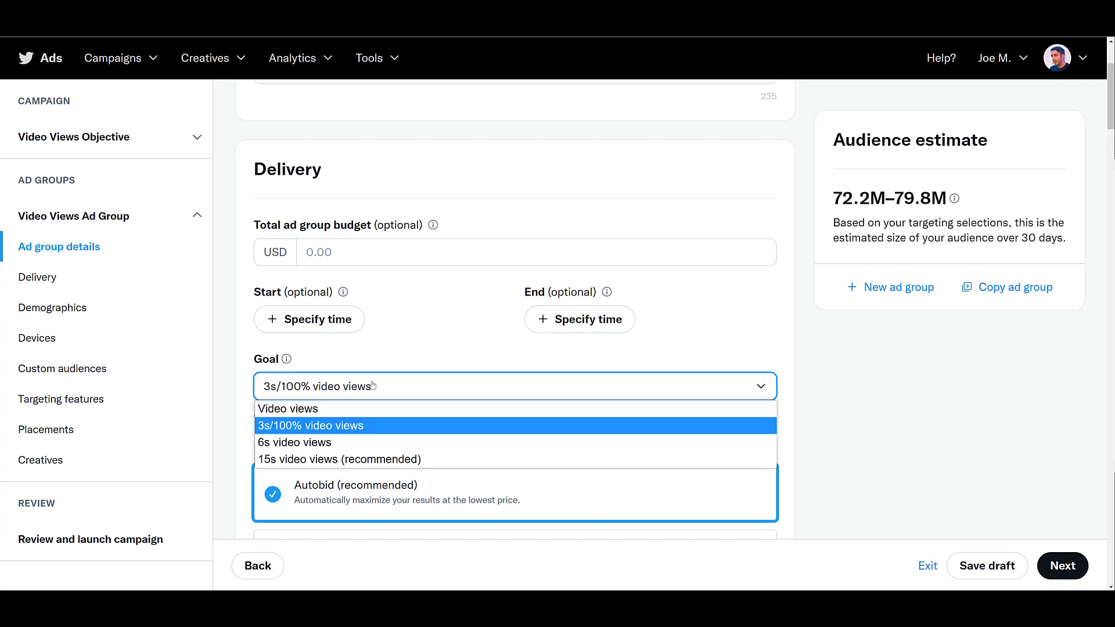
Step: Switch the ad group goal to 6s video views, paying per 6s video view with autobid
{"action": "left_click", "coordinate": [294, 441]}
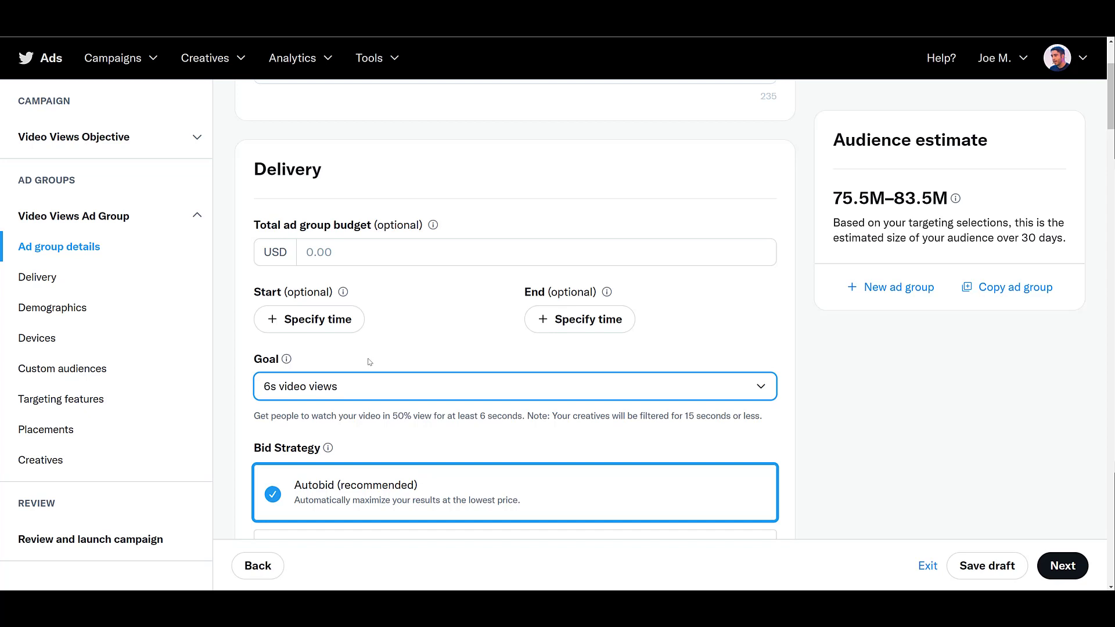
{"action": "scroll", "scroll_direction": "down", "scroll_amount": 3}
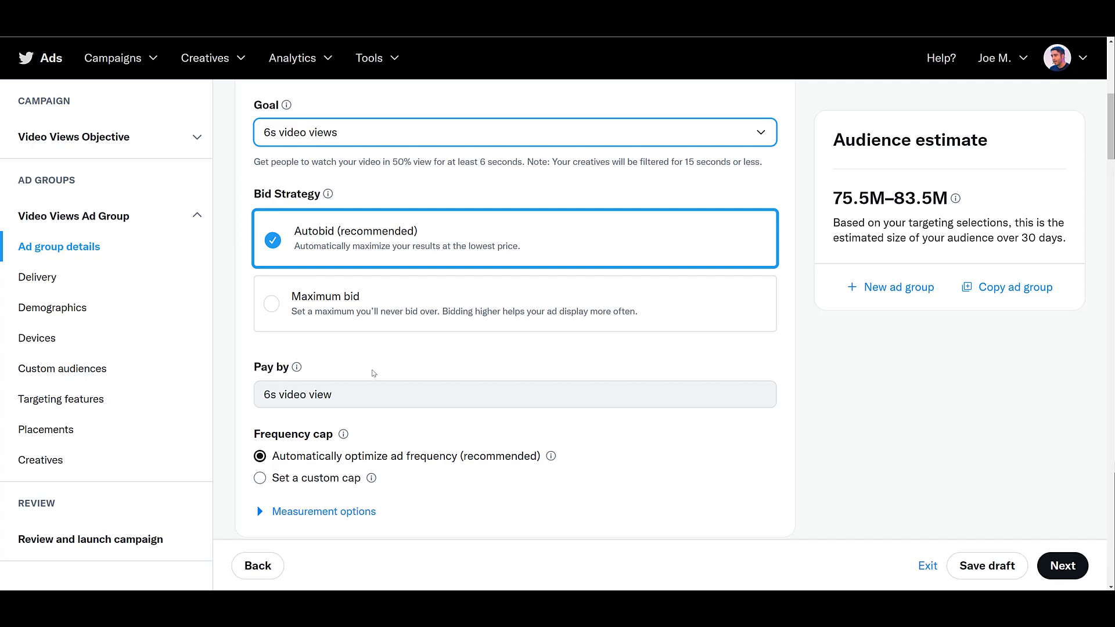
{"action": "mouse_move", "coordinate": [399, 132]}
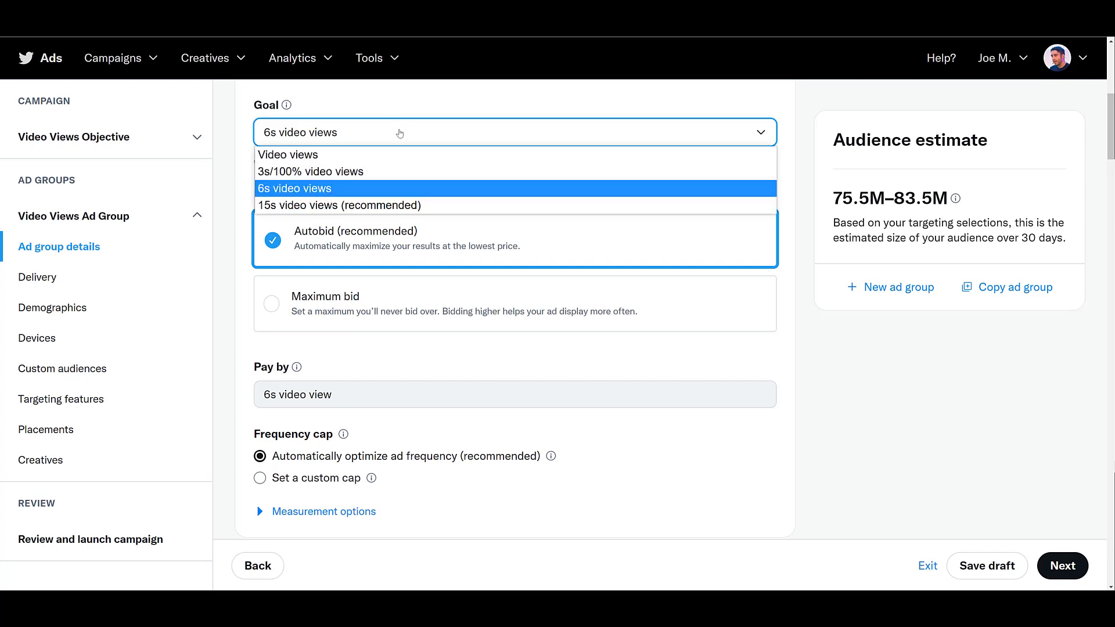
Step: Return the ad group goal to 15s video views, paying by impression with autobid
{"action": "left_click", "coordinate": [340, 204]}
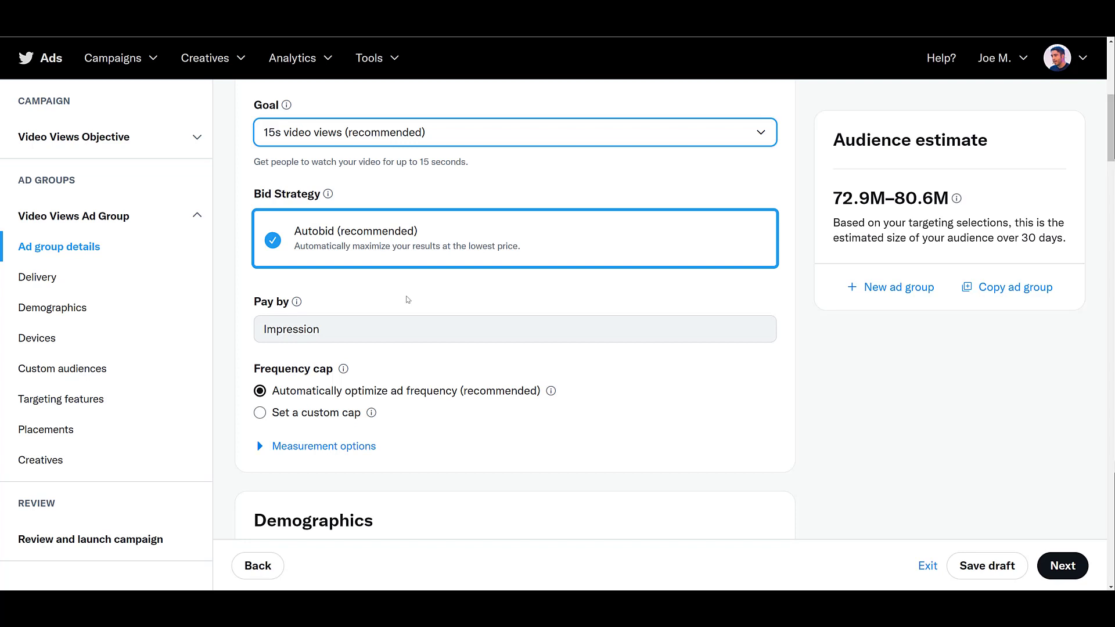
{"action": "mouse_move", "coordinate": [421, 344]}
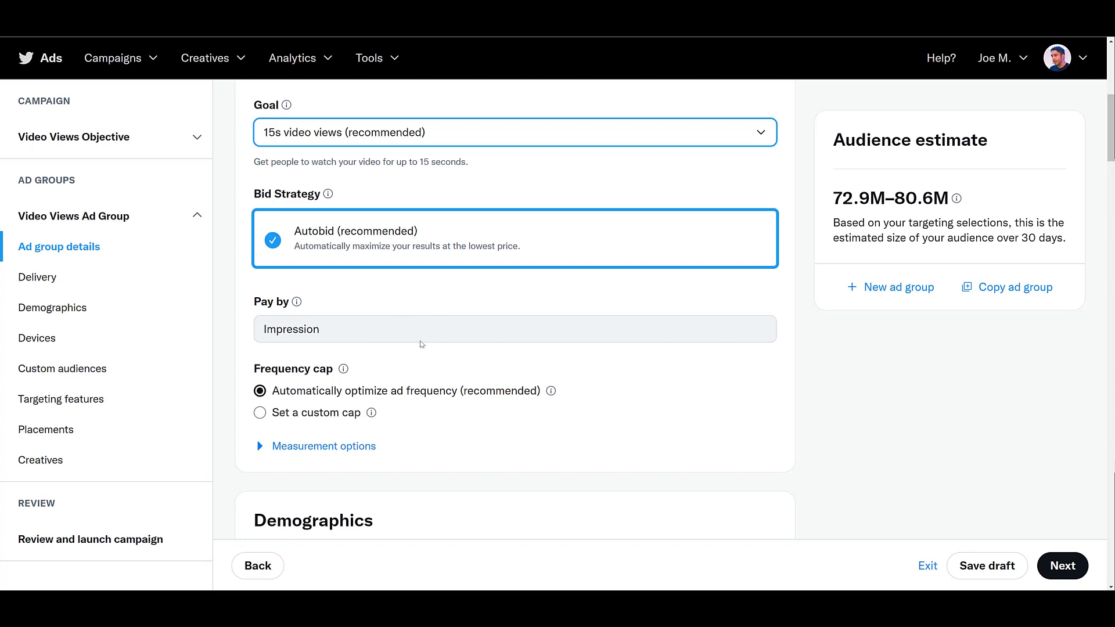
{"action": "mouse_move", "coordinate": [408, 350]}
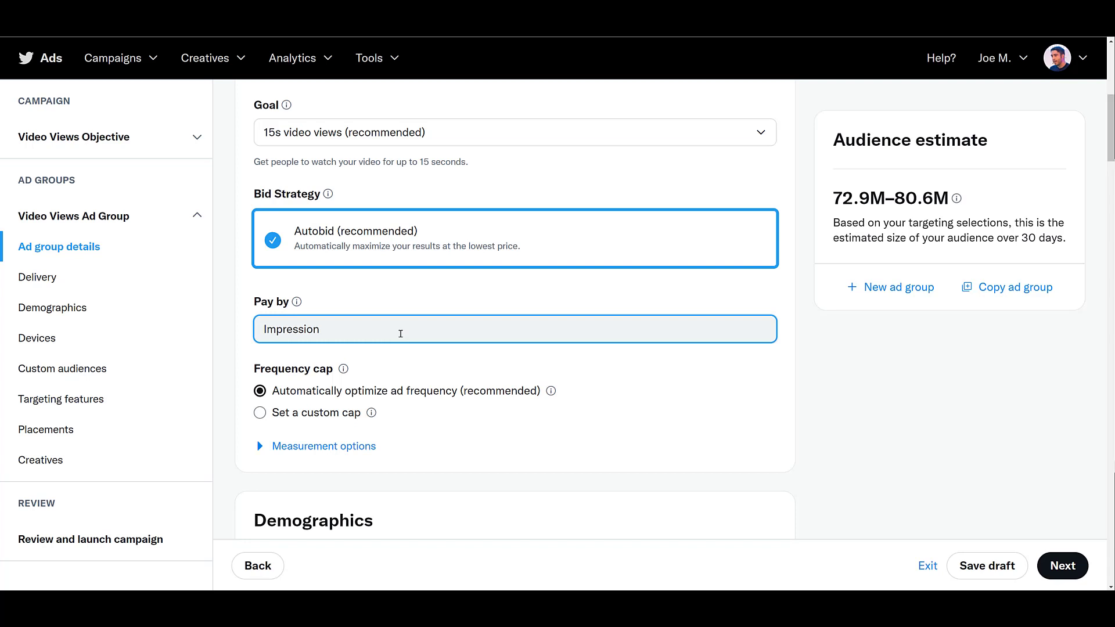
Step: Set a custom frequency cap of 2 impressions per 7 days on the ad group
{"action": "scroll", "scroll_direction": "down", "scroll_amount": 3}
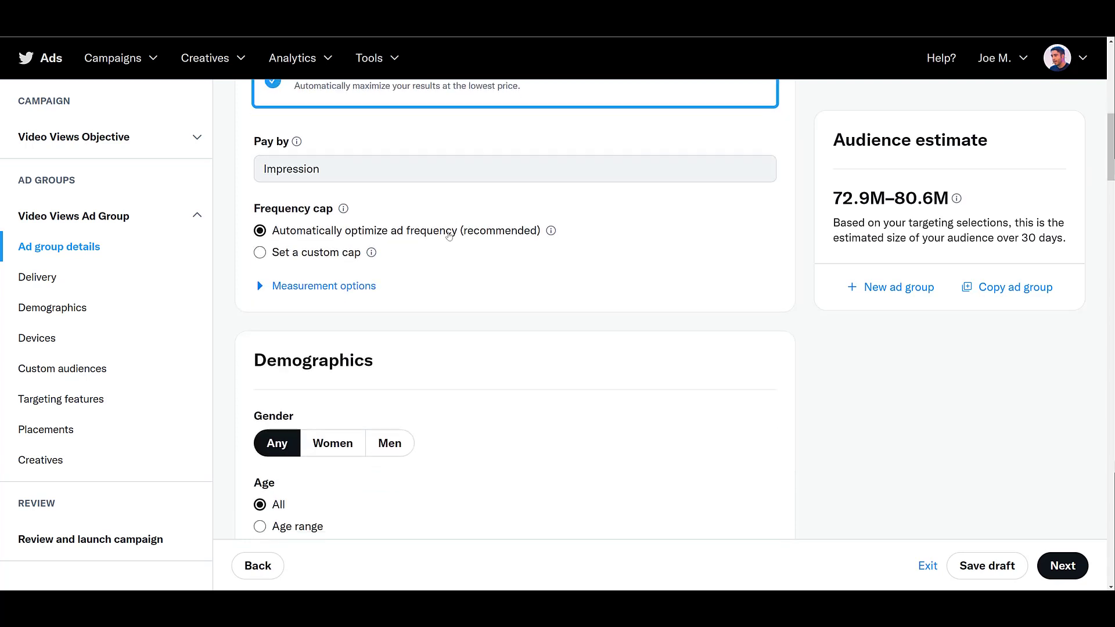
{"action": "scroll", "scroll_direction": "down", "scroll_amount": 3}
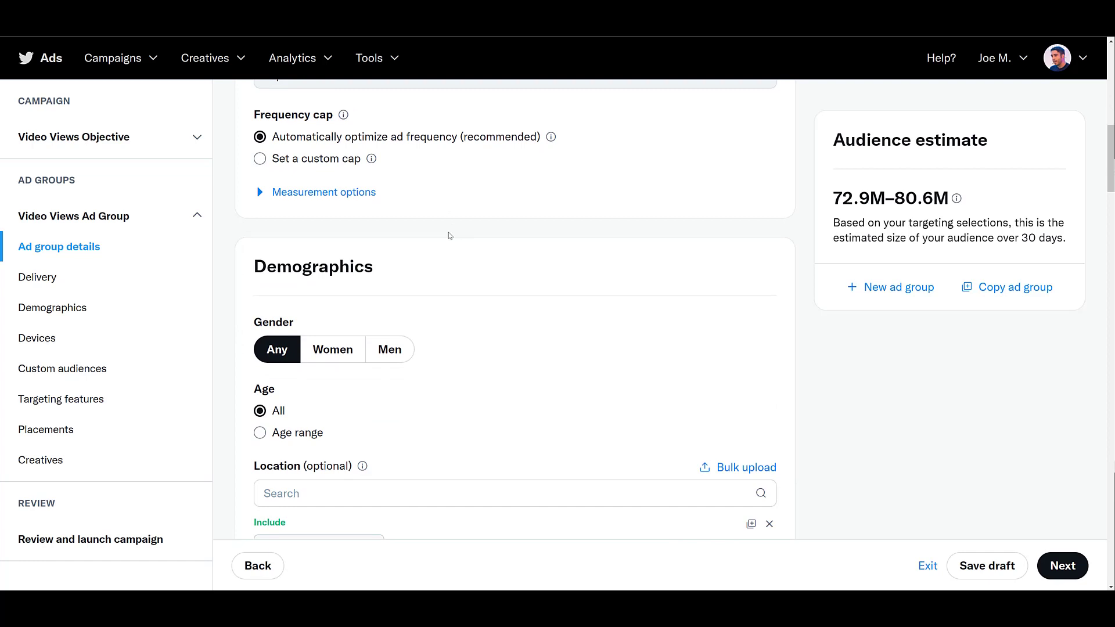
{"action": "left_click", "coordinate": [260, 159]}
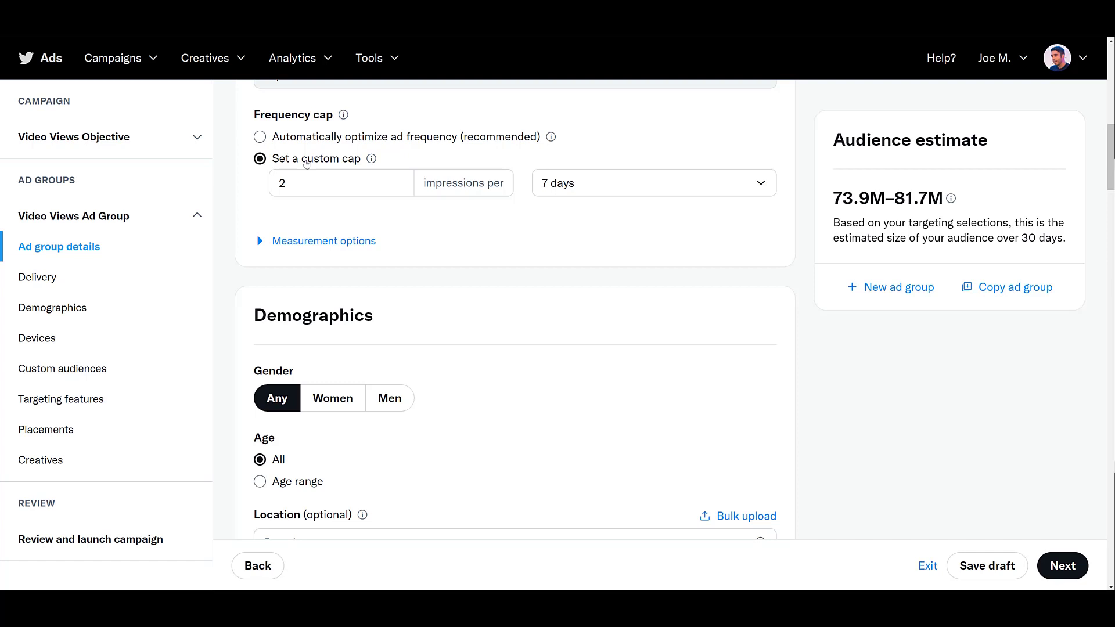
{"action": "left_click", "coordinate": [652, 182]}
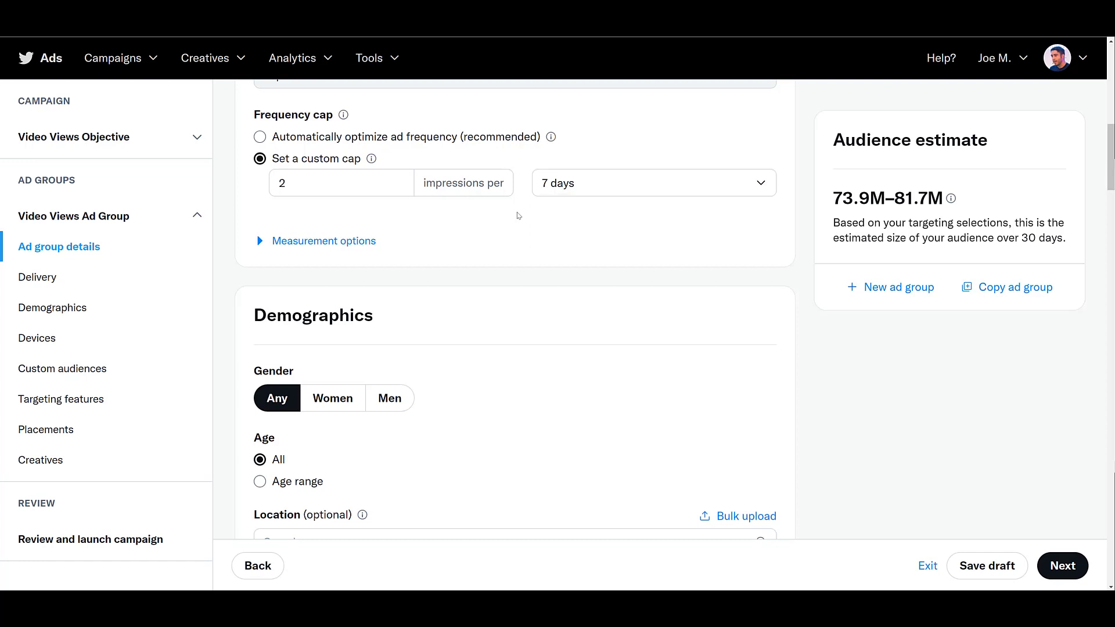
{"action": "scroll", "scroll_direction": "down", "scroll_amount": 3}
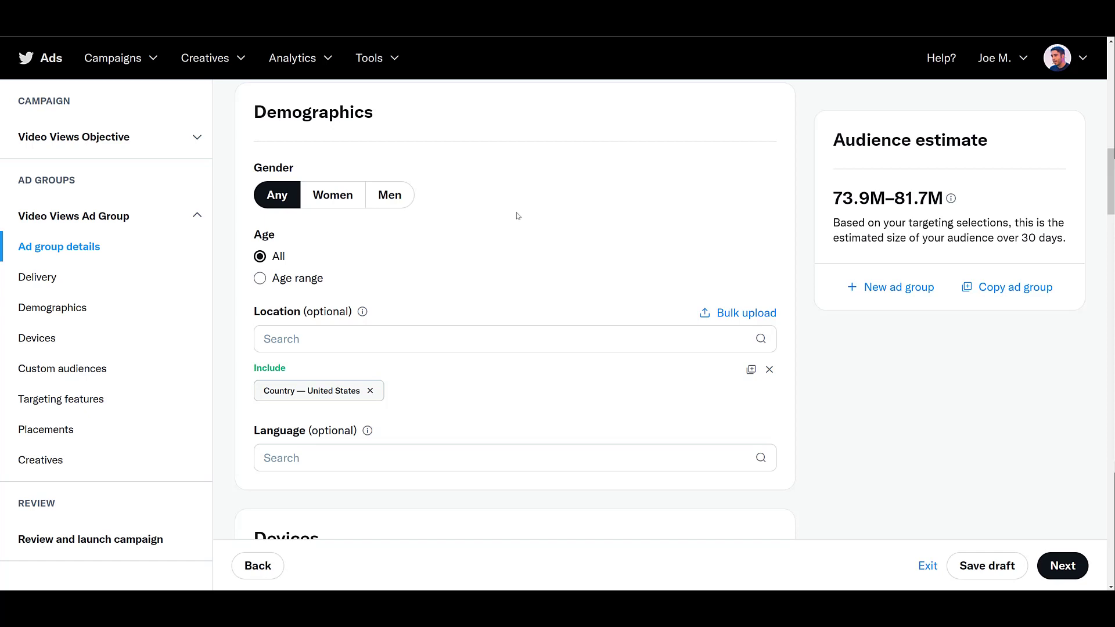
{"action": "scroll", "scroll_direction": "down", "scroll_amount": 3}
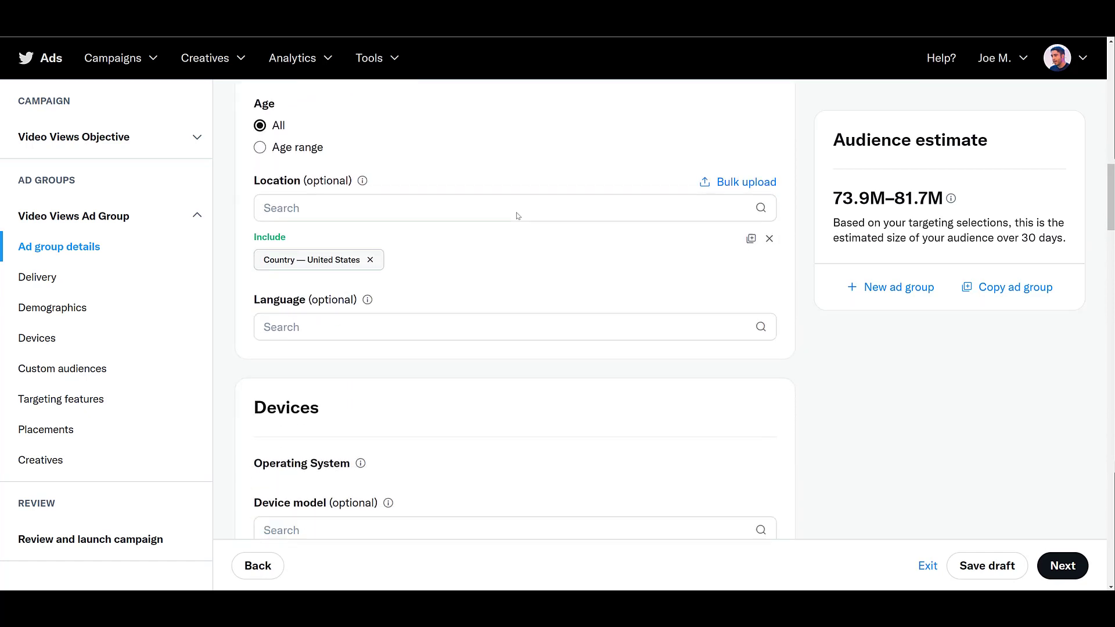
{"action": "scroll", "scroll_direction": "down", "scroll_amount": 3}
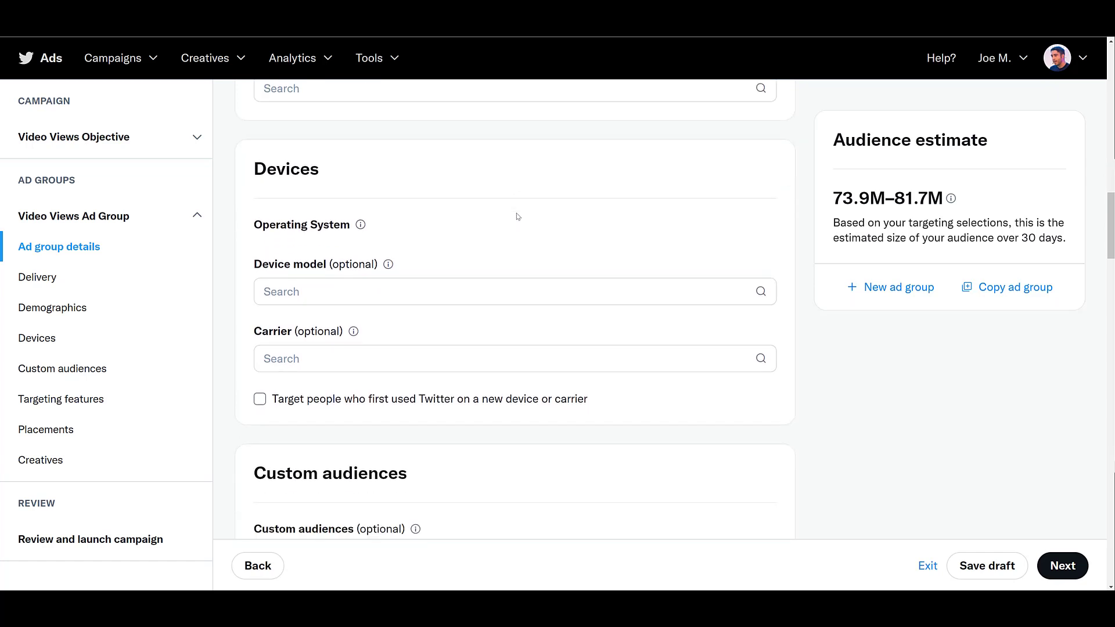
{"action": "scroll", "scroll_direction": "down", "scroll_amount": 3}
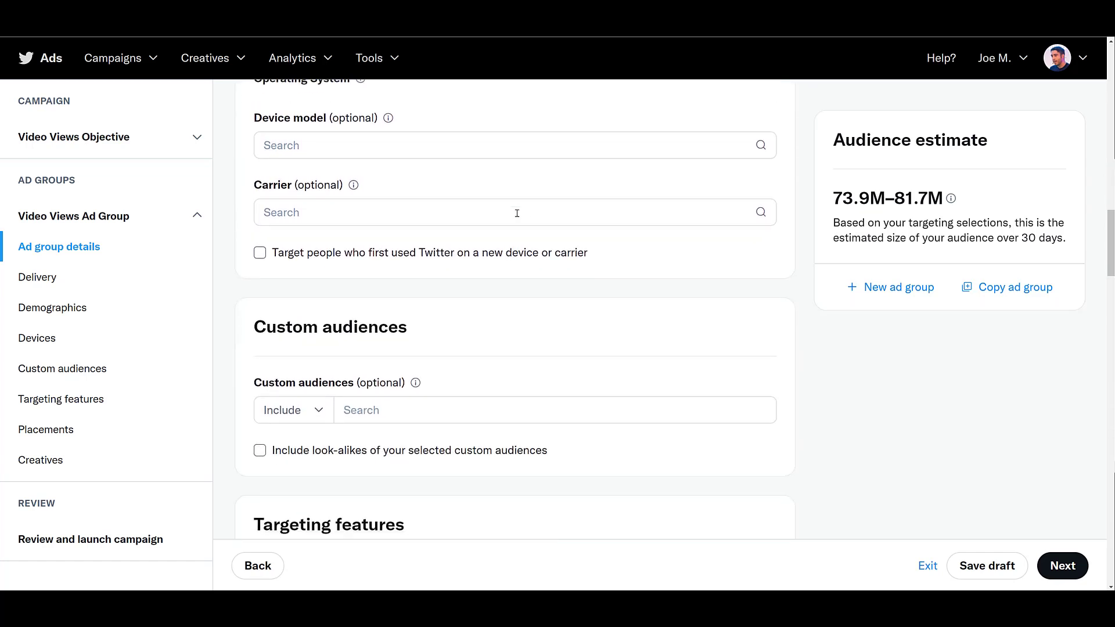
{"action": "scroll", "scroll_direction": "down", "scroll_amount": 3}
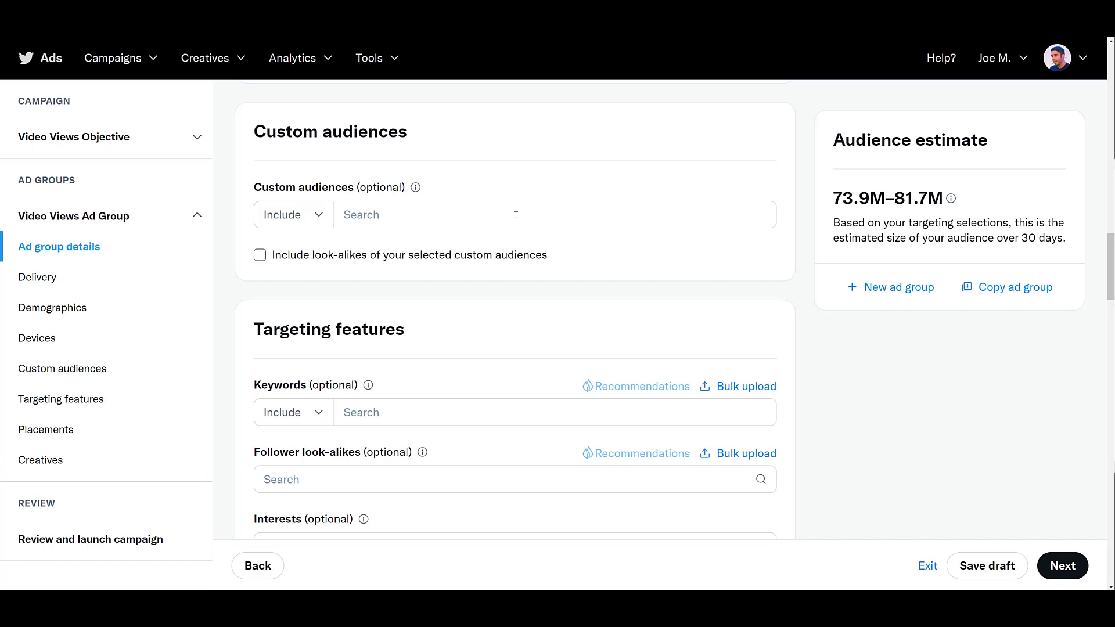
{"action": "scroll", "scroll_direction": "down", "scroll_amount": 3}
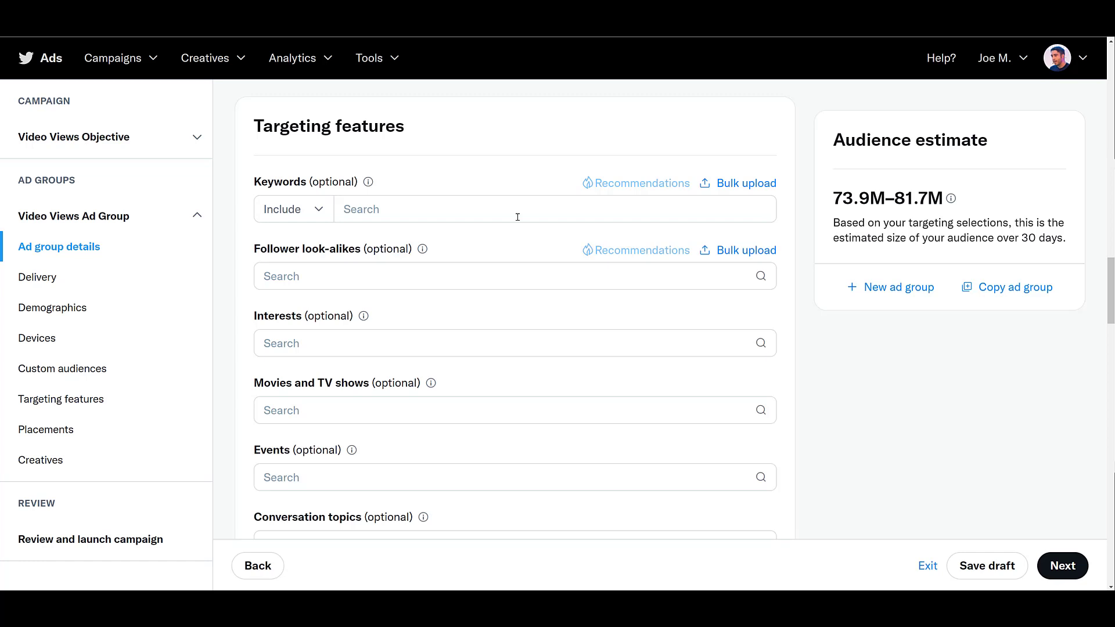
Step: Add the keywords 'ppc' and 'paid media' to the ad group's targeting
{"action": "type", "text": "ppc"}
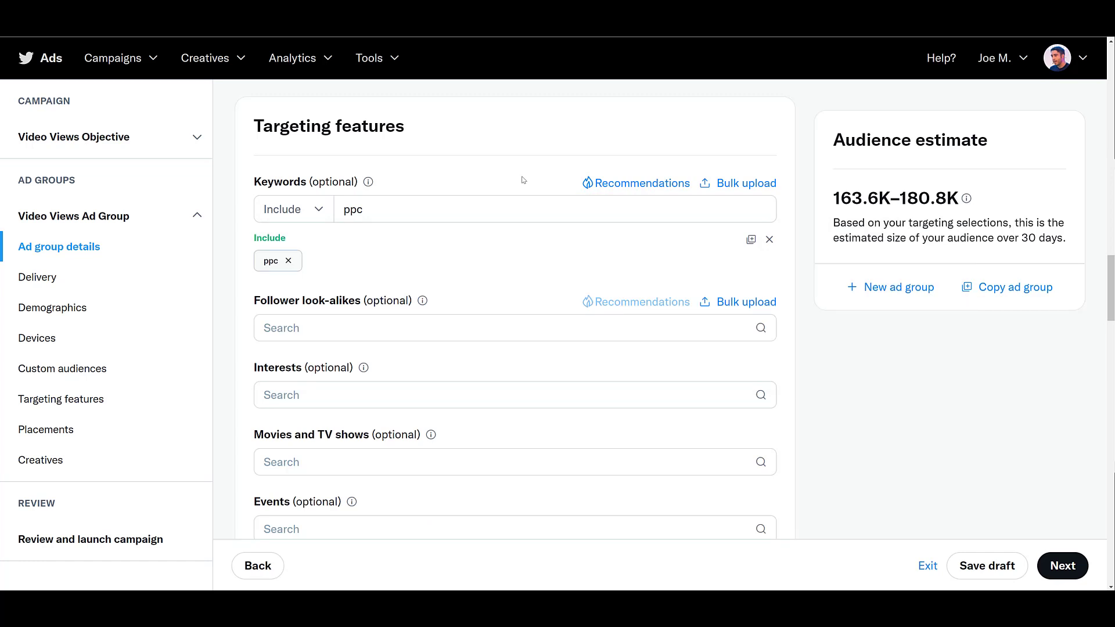
{"action": "mouse_move", "coordinate": [439, 175]}
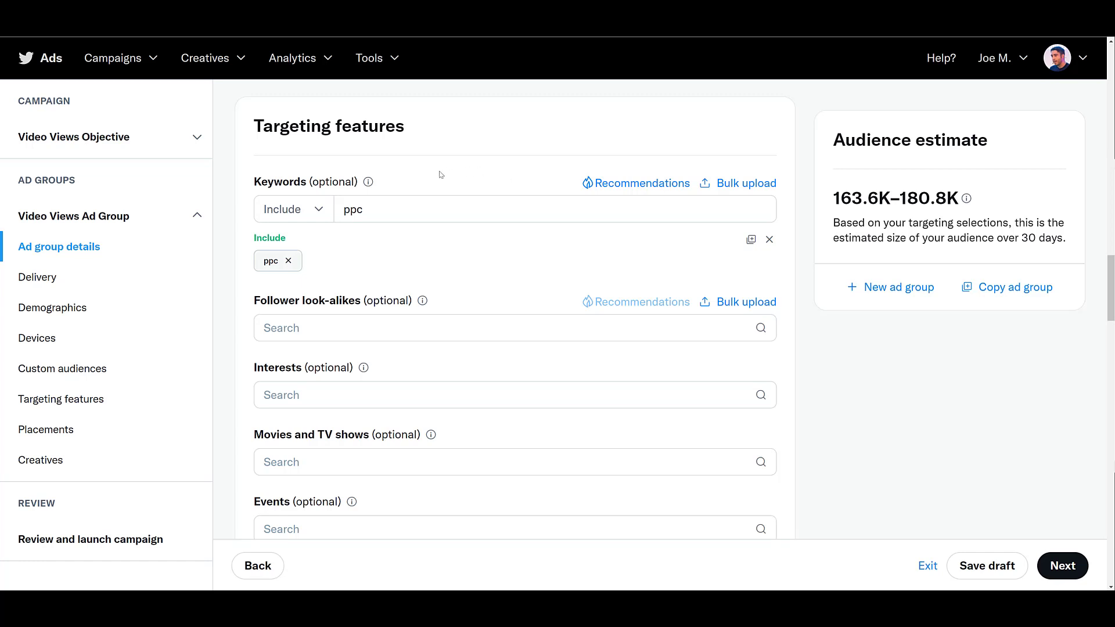
{"action": "type", "text": "paid media"}
{"action": "type", "text": "heroconf"}
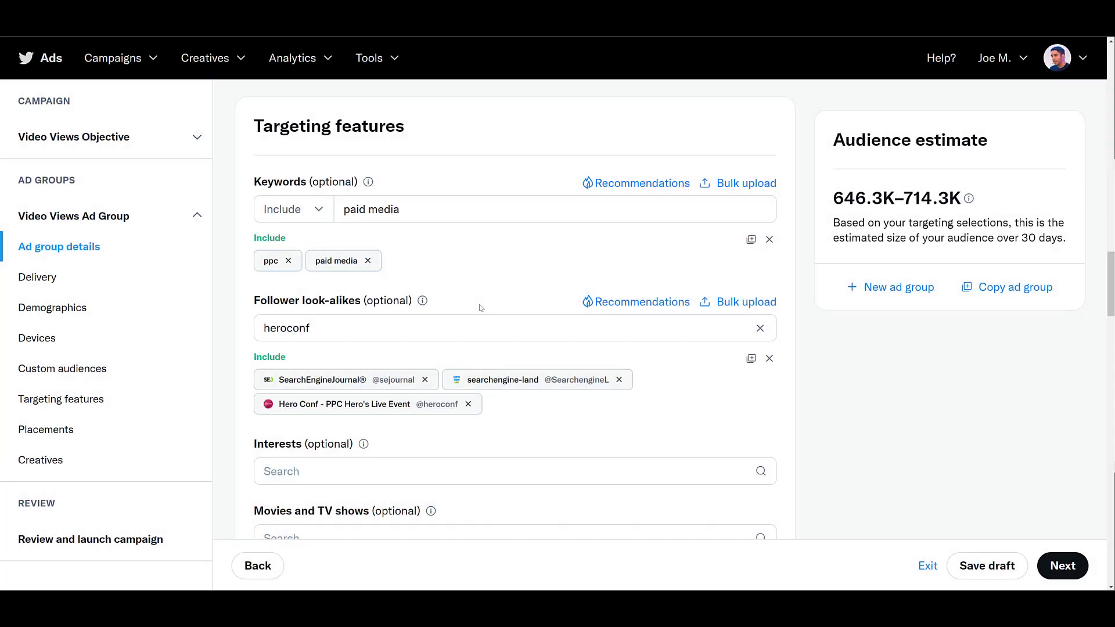
{"action": "scroll", "scroll_direction": "down", "scroll_amount": 3}
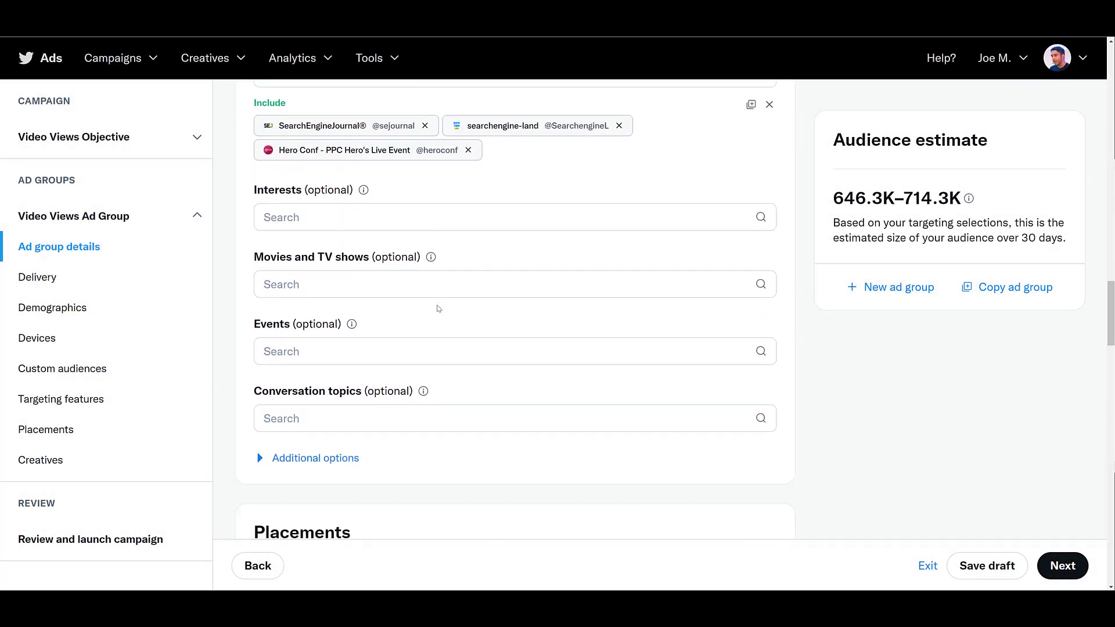
{"action": "scroll", "scroll_direction": "down", "scroll_amount": 3}
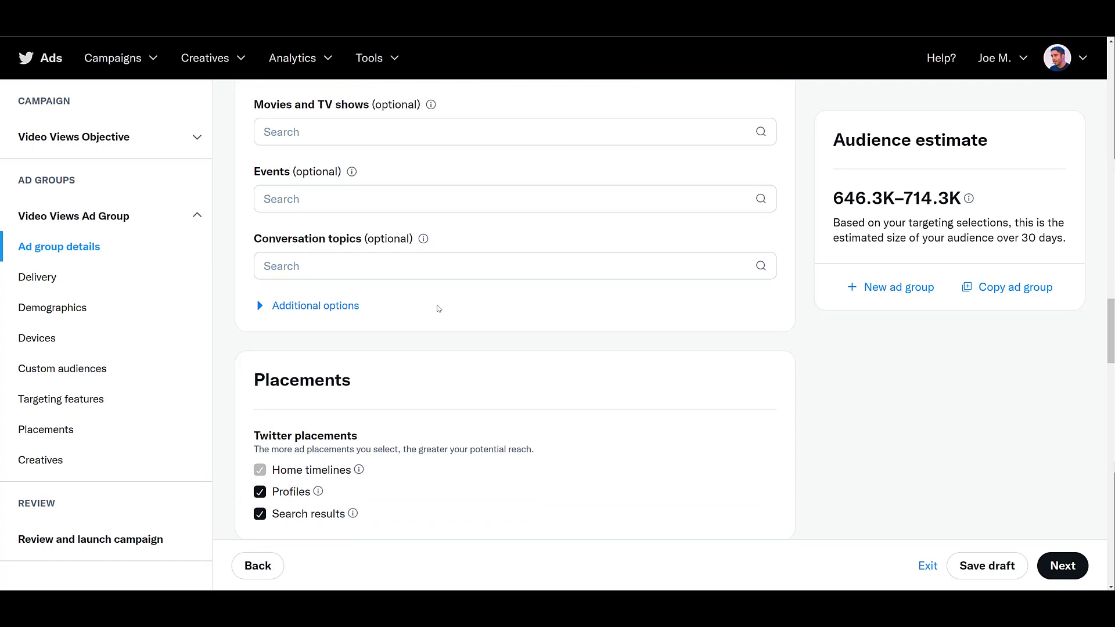
{"action": "scroll", "scroll_direction": "down", "scroll_amount": 3}
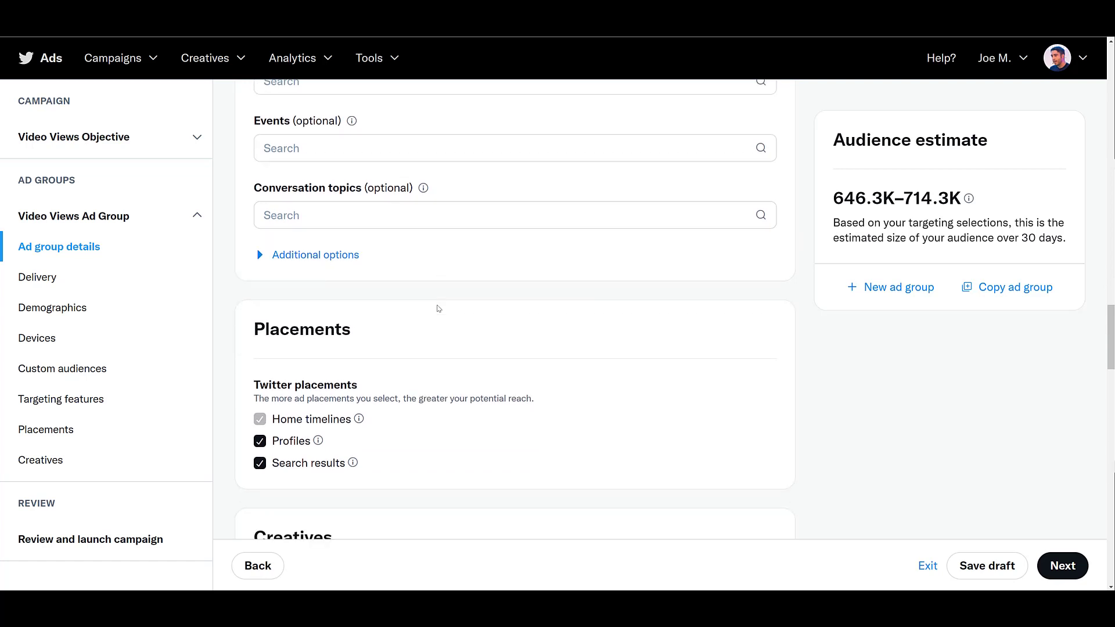
{"action": "mouse_move", "coordinate": [432, 308]}
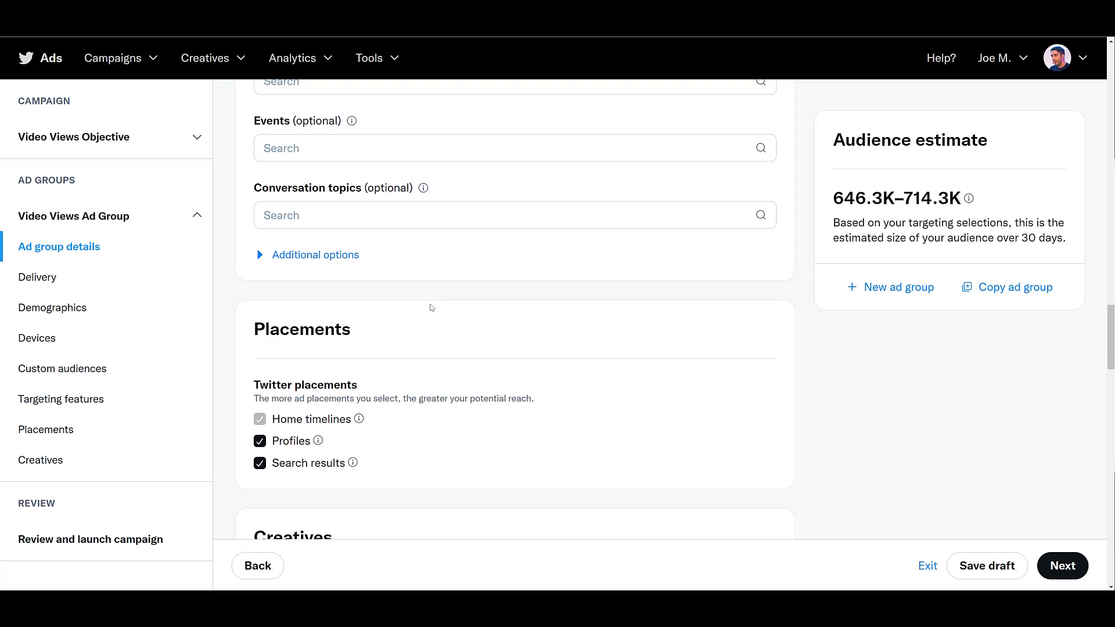
{"action": "scroll", "scroll_direction": "down", "scroll_amount": 3}
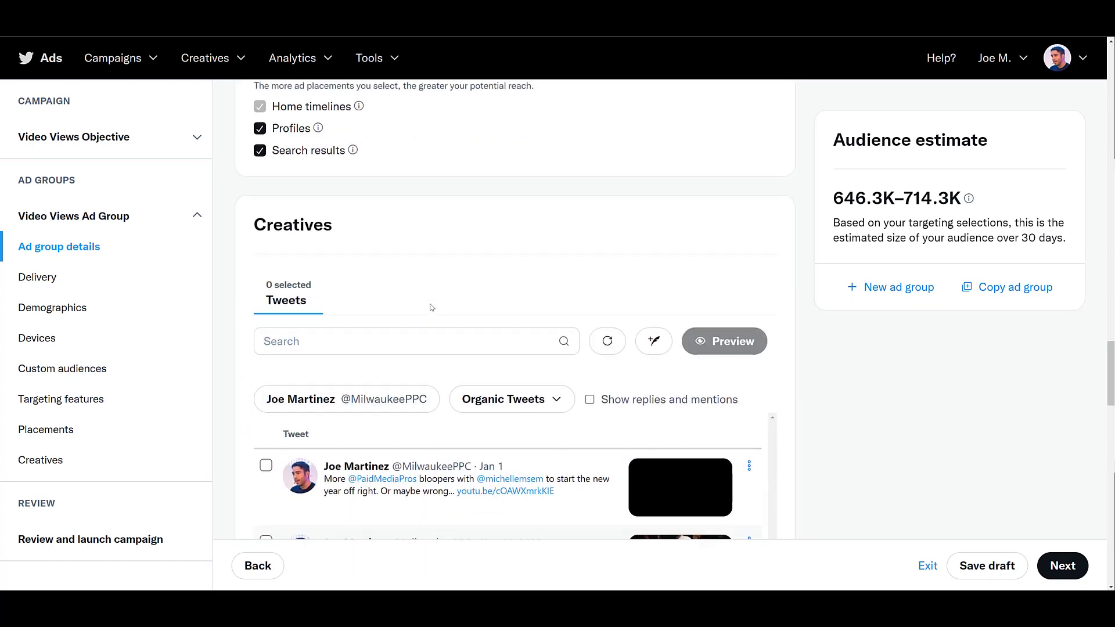
{"action": "scroll", "scroll_direction": "down", "scroll_amount": 3}
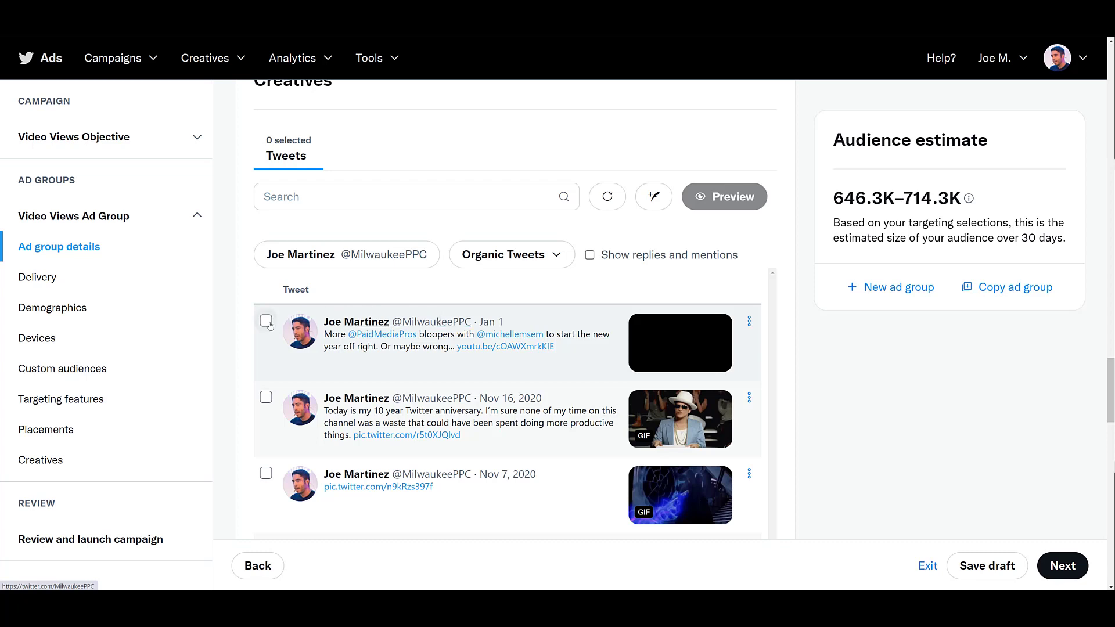
{"action": "left_click", "coordinate": [266, 472]}
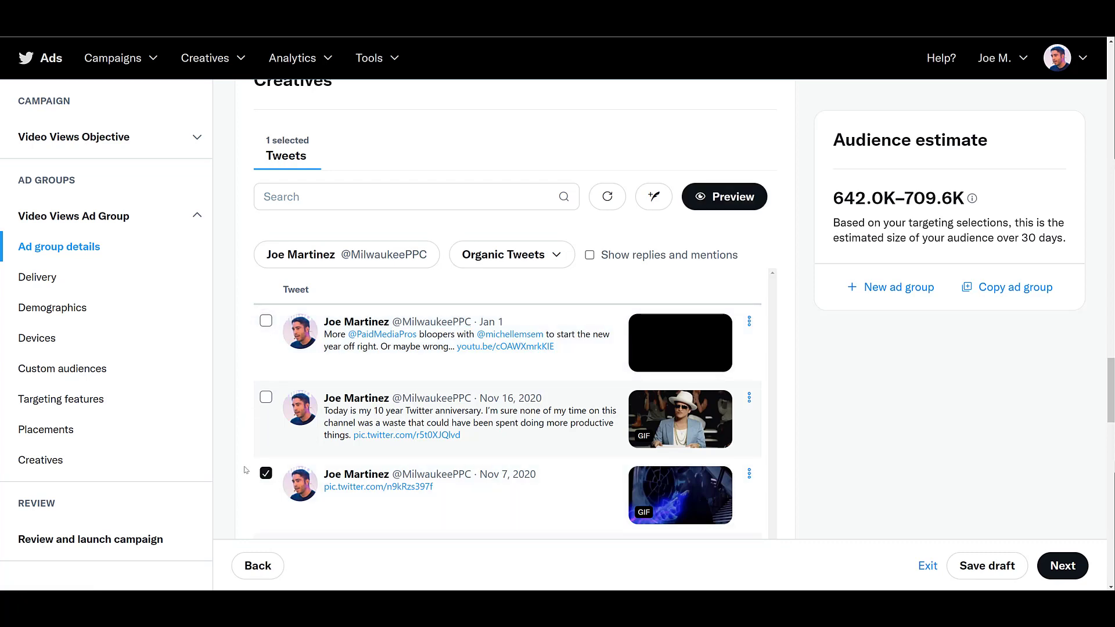
{"action": "left_click", "coordinate": [266, 485]}
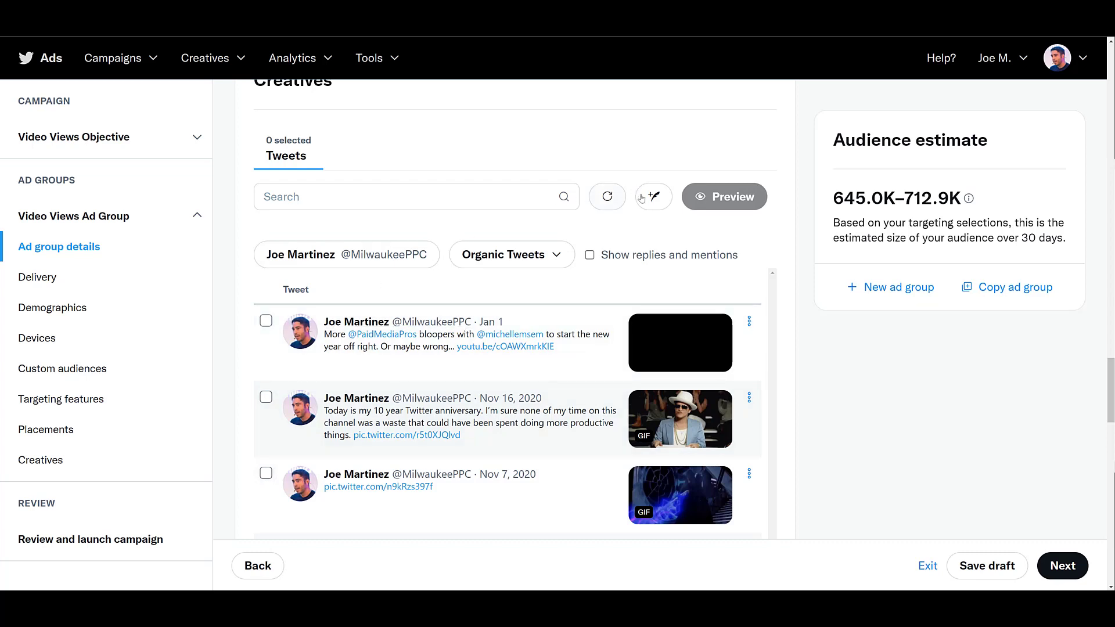
{"action": "mouse_move", "coordinate": [651, 196]}
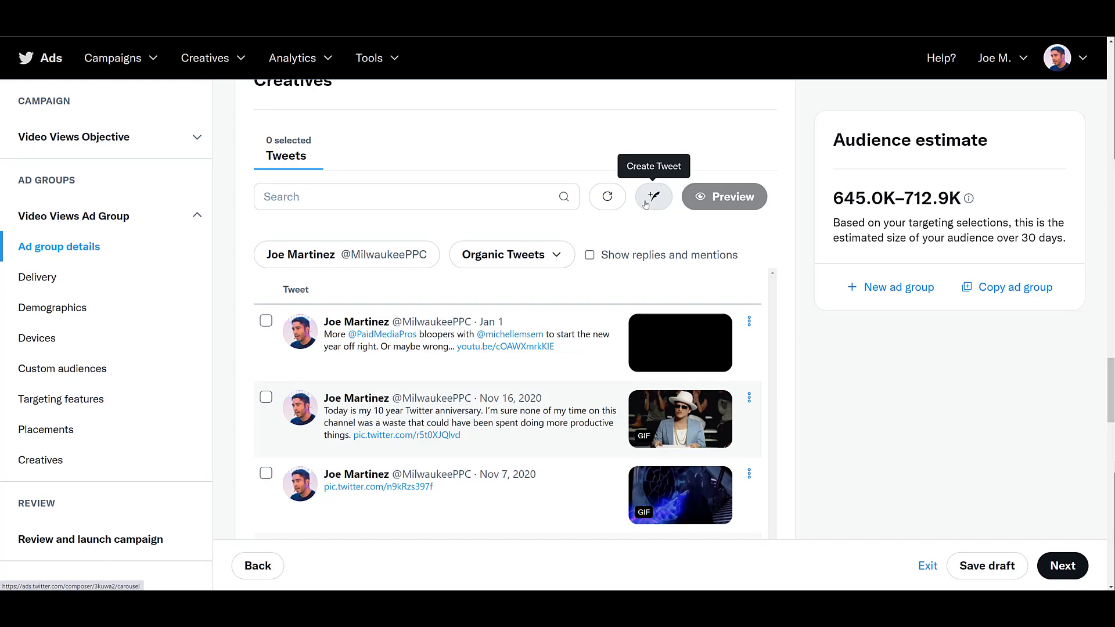
{"action": "left_click", "coordinate": [652, 196]}
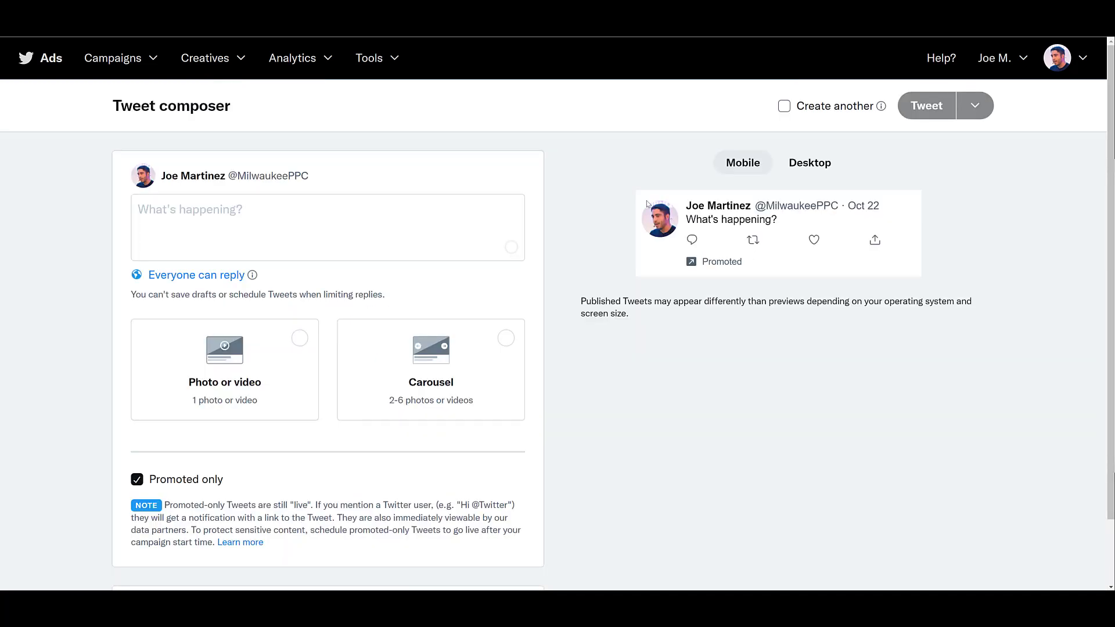
{"action": "mouse_move", "coordinate": [640, 338]}
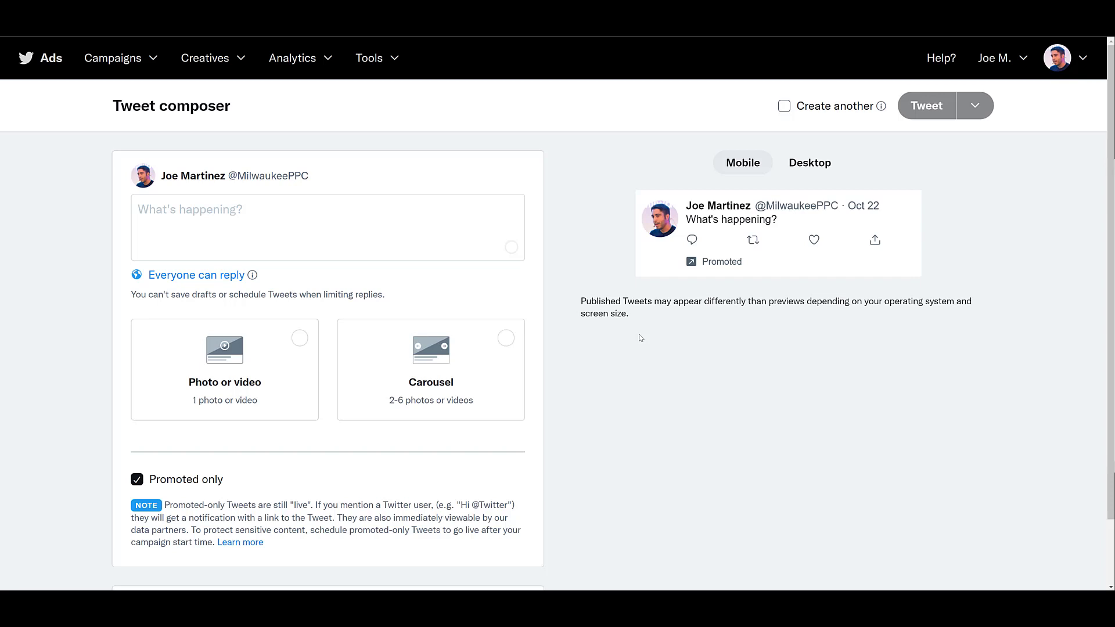
{"action": "mouse_move", "coordinate": [557, 306]}
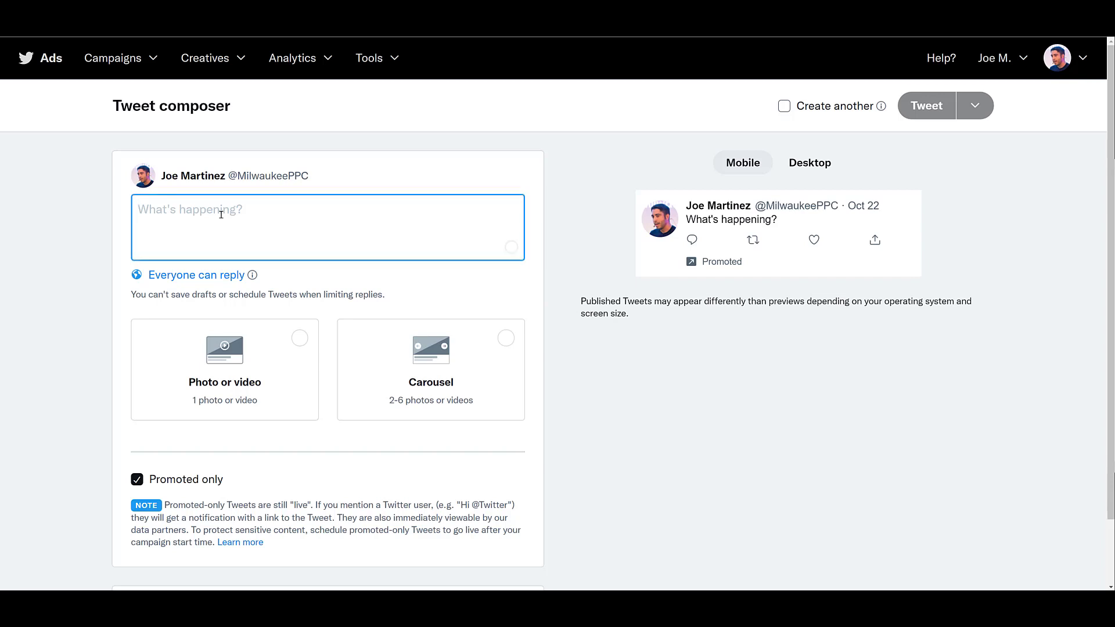
{"action": "type", "text": "Two new videos are released every week on the @PaidMediaPros YouTube channel >> https://www.youtube.com/paidmediapros"}
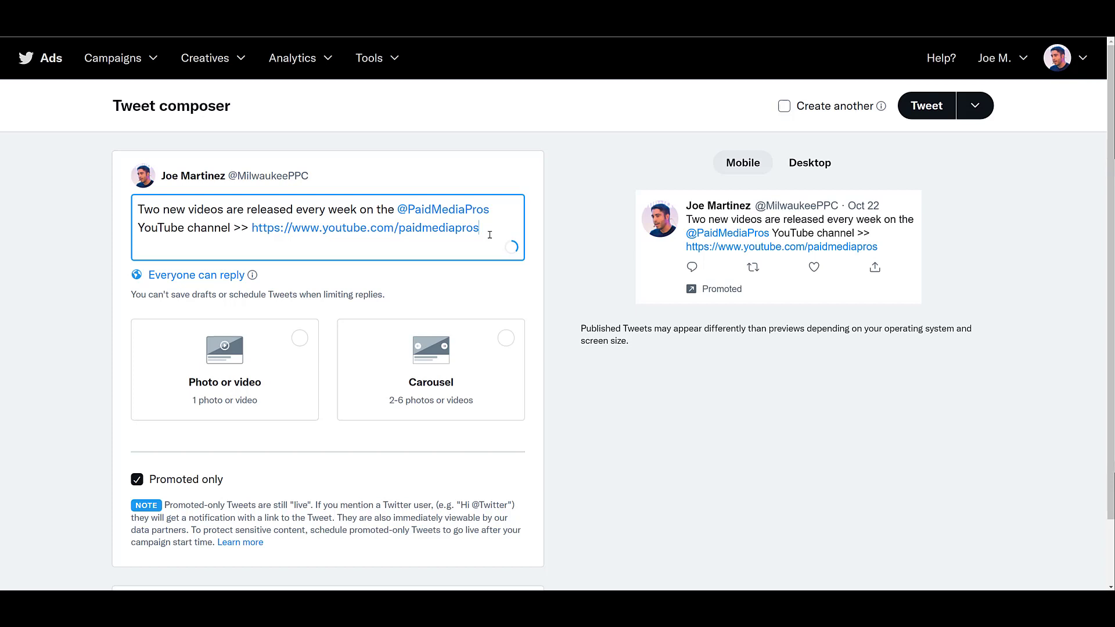
{"action": "mouse_move", "coordinate": [279, 366]}
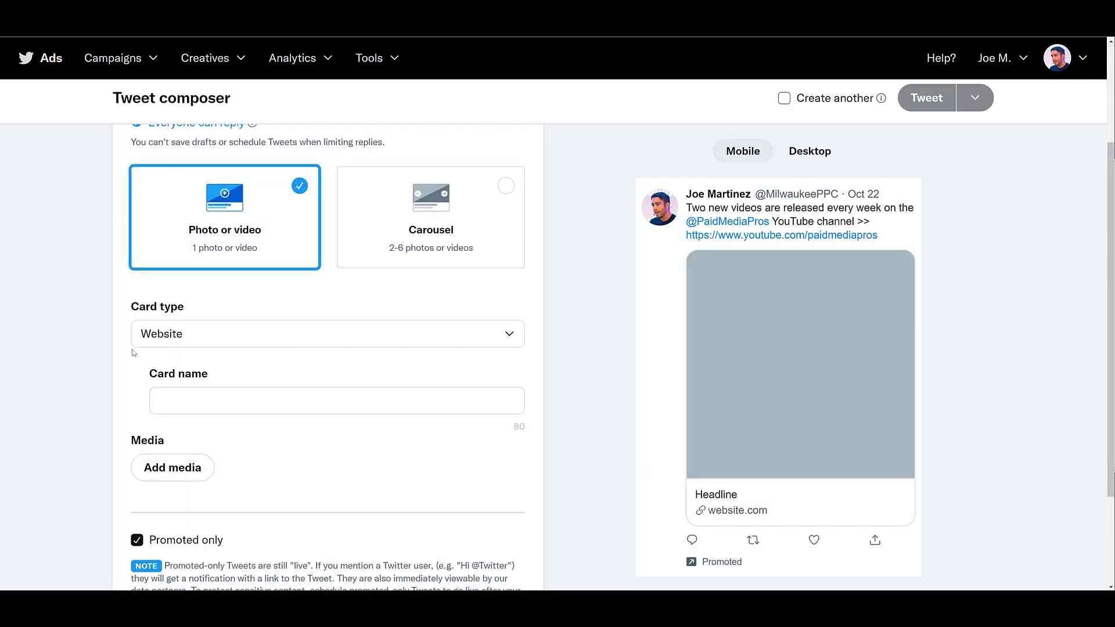
Step: Set the Tweet's card type to Website with card name 'Website', ready for media upload
{"action": "left_click", "coordinate": [327, 334]}
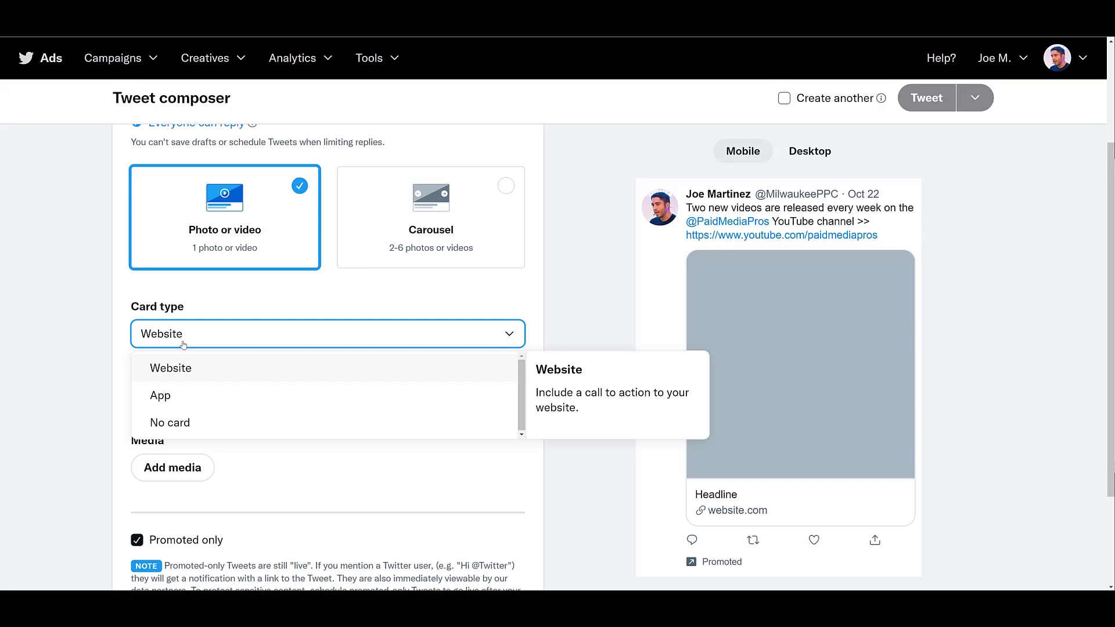
{"action": "mouse_move", "coordinate": [159, 395]}
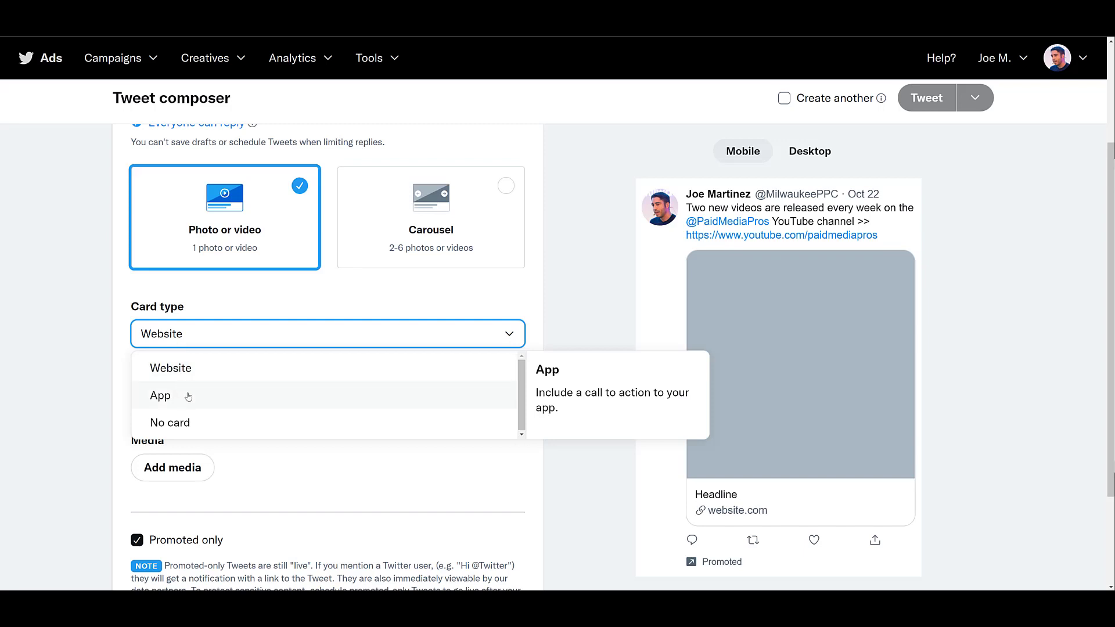
{"action": "left_click", "coordinate": [160, 397]}
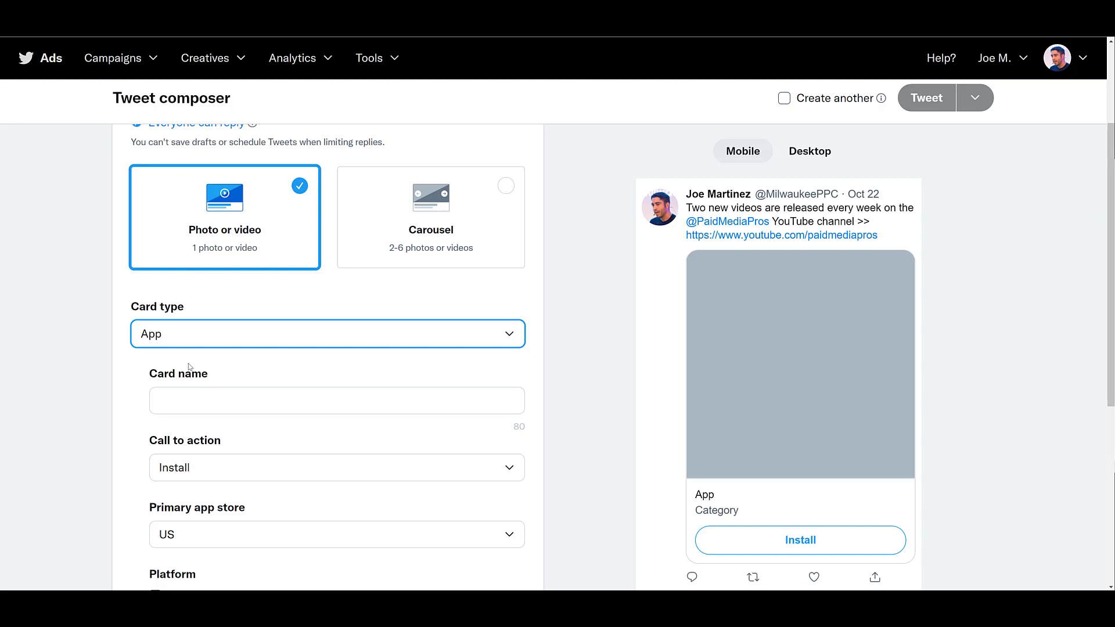
{"action": "left_click", "coordinate": [327, 333]}
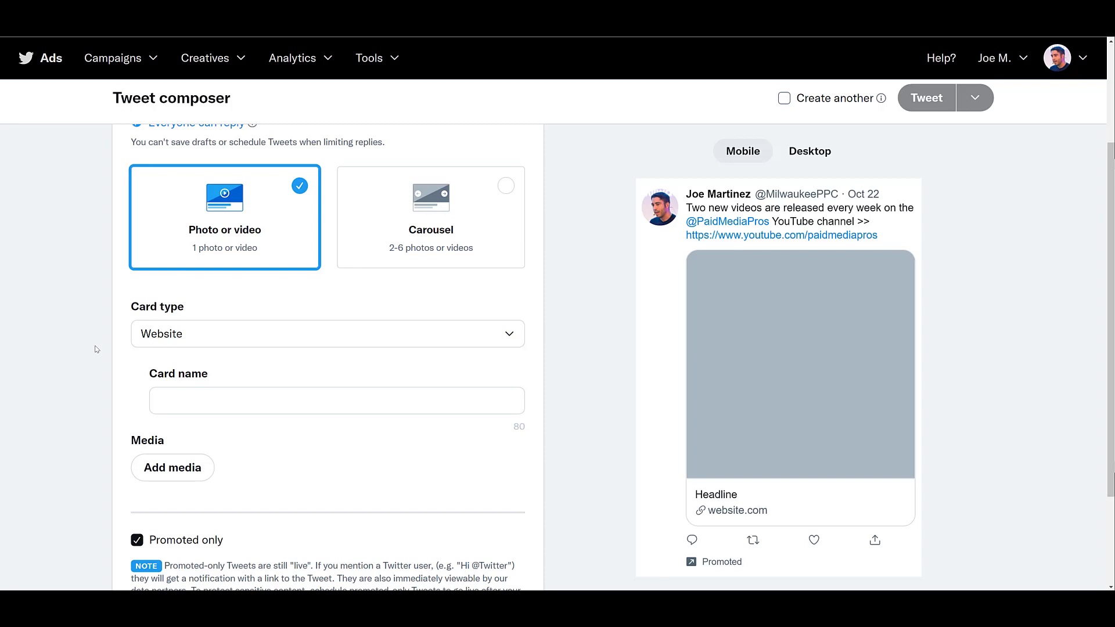
{"action": "type", "text": "Website"}
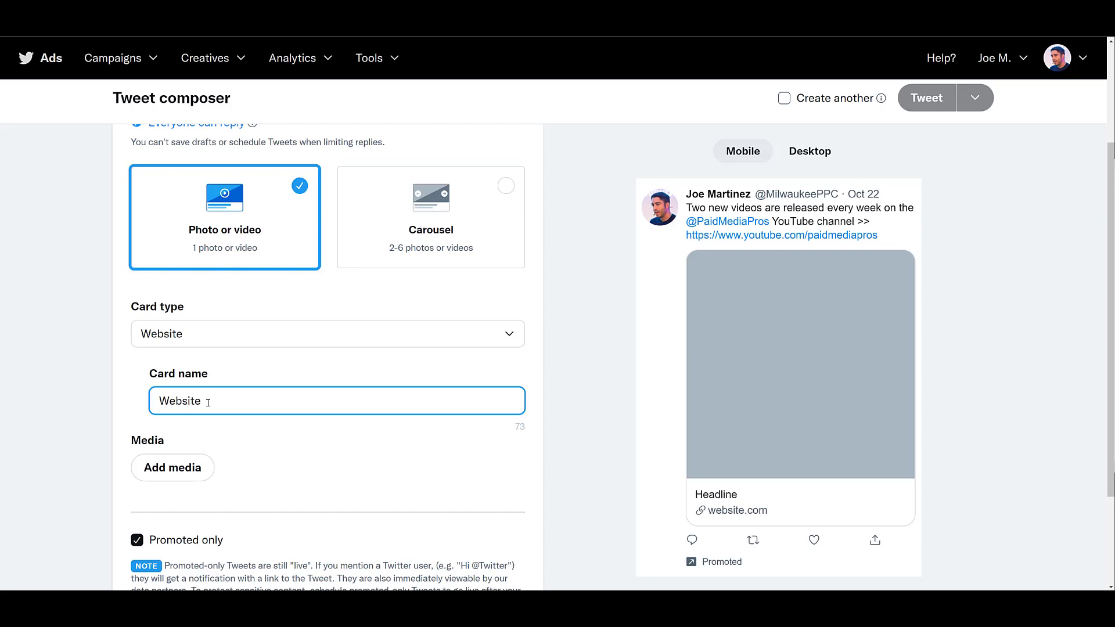
{"action": "left_click", "coordinate": [172, 467]}
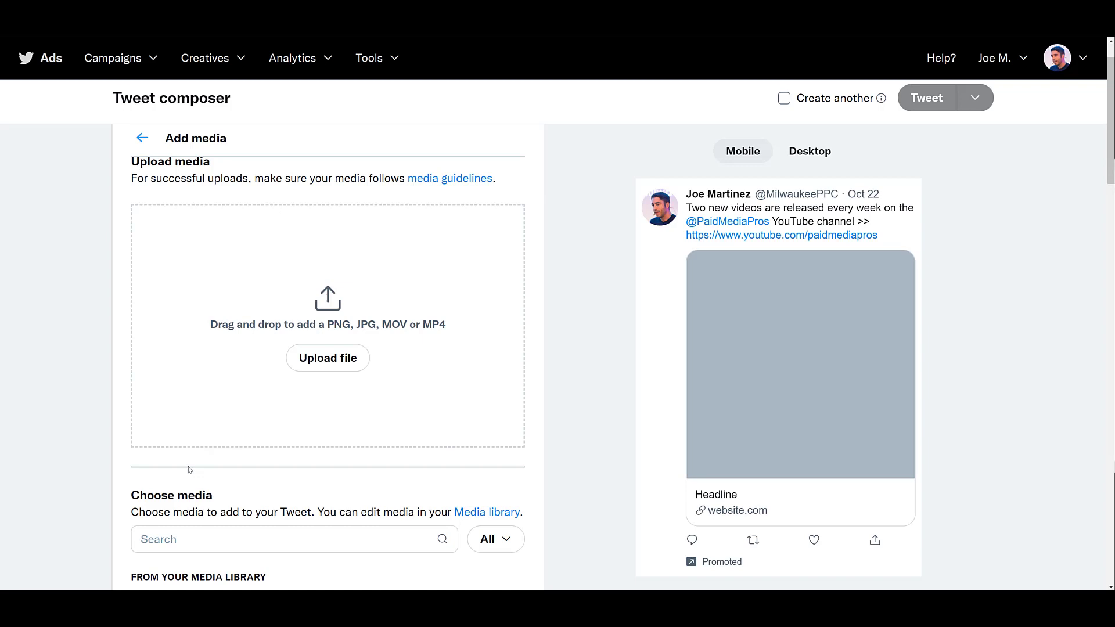
{"action": "mouse_move", "coordinate": [328, 358]}
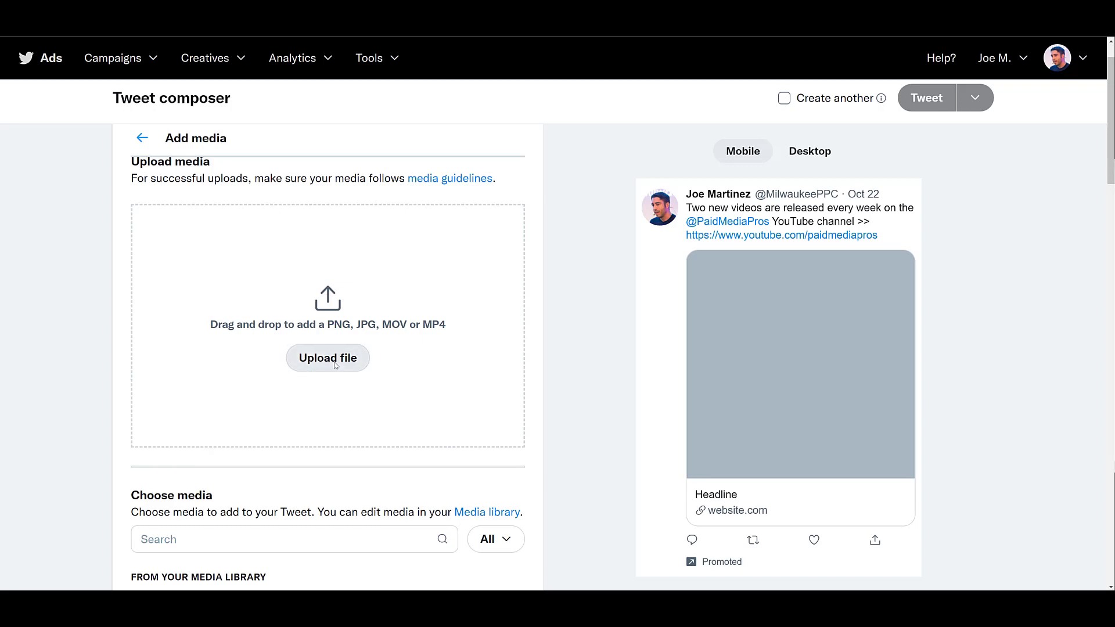
{"action": "left_click", "coordinate": [327, 358]}
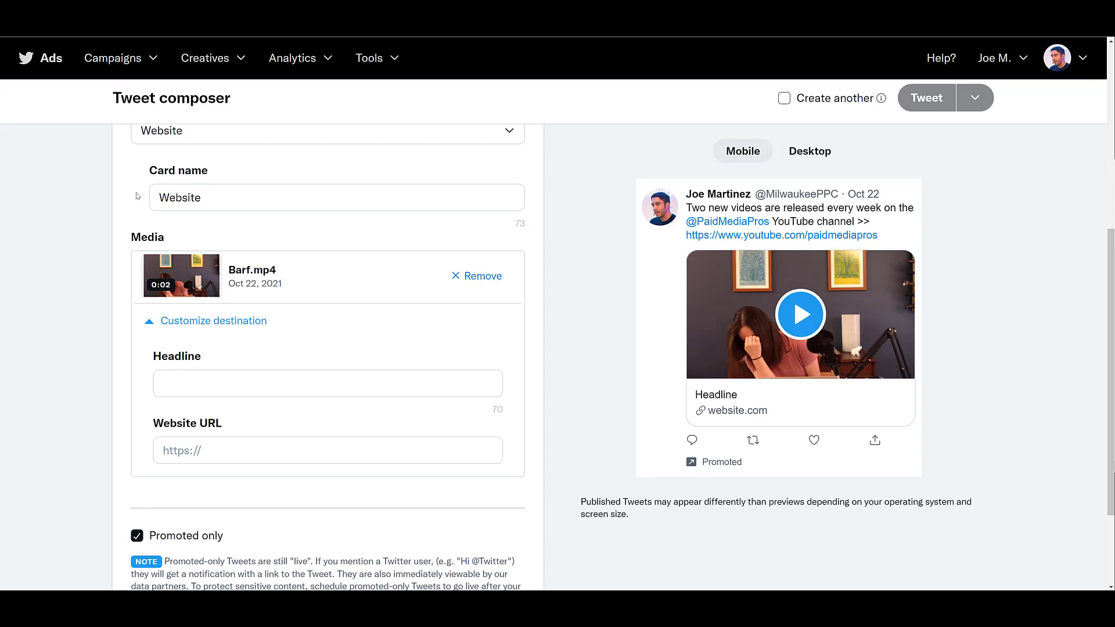
{"action": "left_click", "coordinate": [327, 382]}
{"action": "type", "text": "Paid Media Pros"}
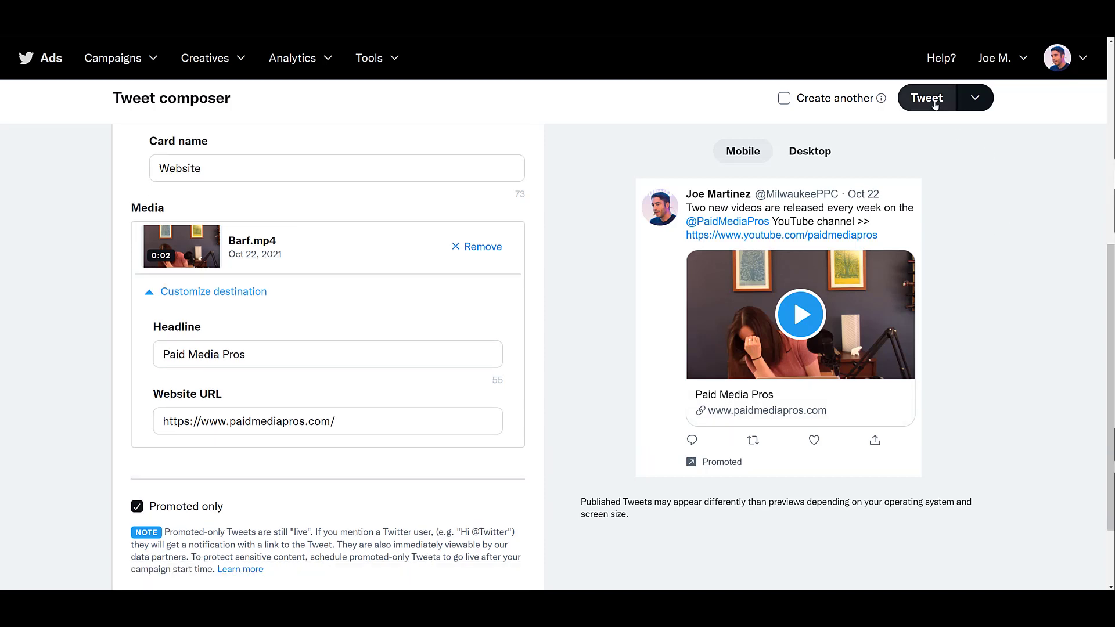
Step: Choose Schedule from the Tweet button's publishing options for the promoted-only video Tweet
{"action": "left_click", "coordinate": [975, 98]}
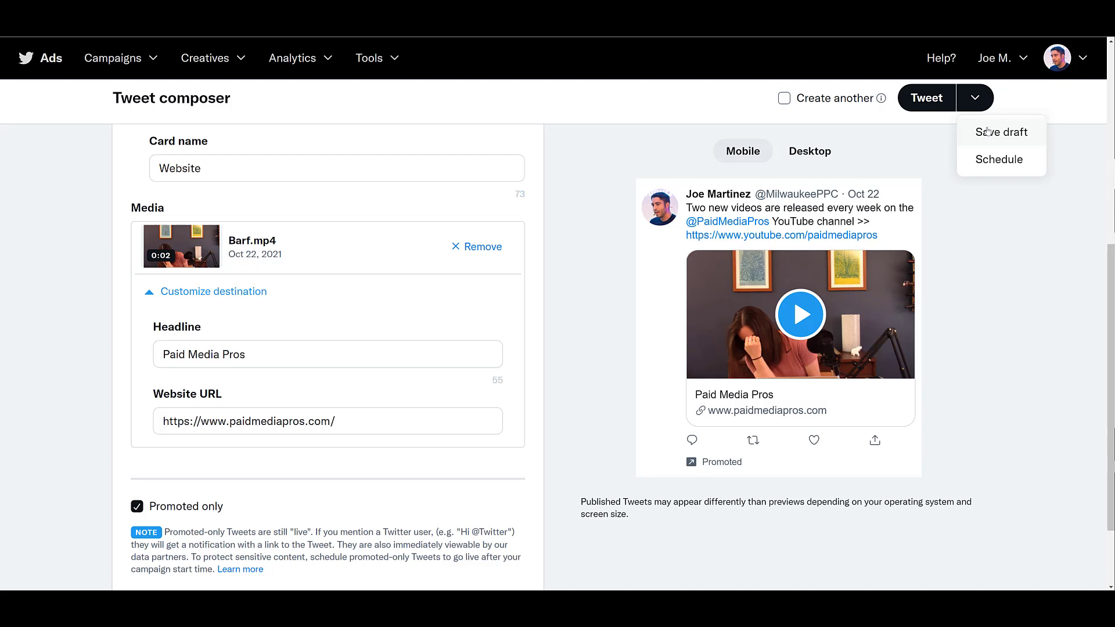
{"action": "mouse_move", "coordinate": [991, 159]}
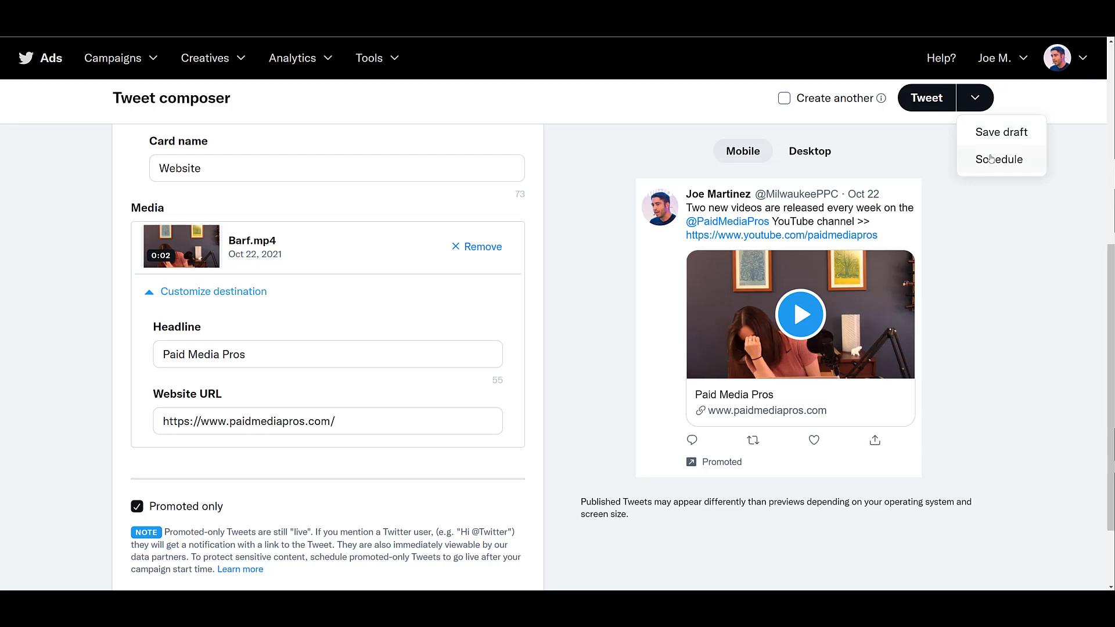
{"action": "left_click", "coordinate": [999, 160]}
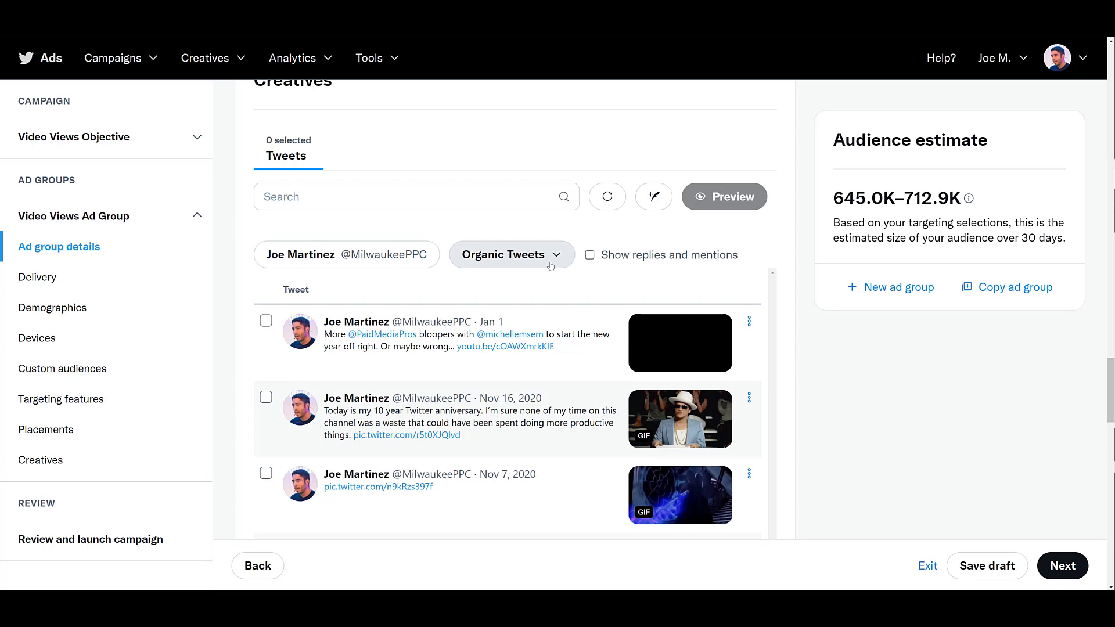
Step: List Scheduled Tweets, select the video Tweet as the creative, and continue to campaign review
{"action": "left_click", "coordinate": [510, 255]}
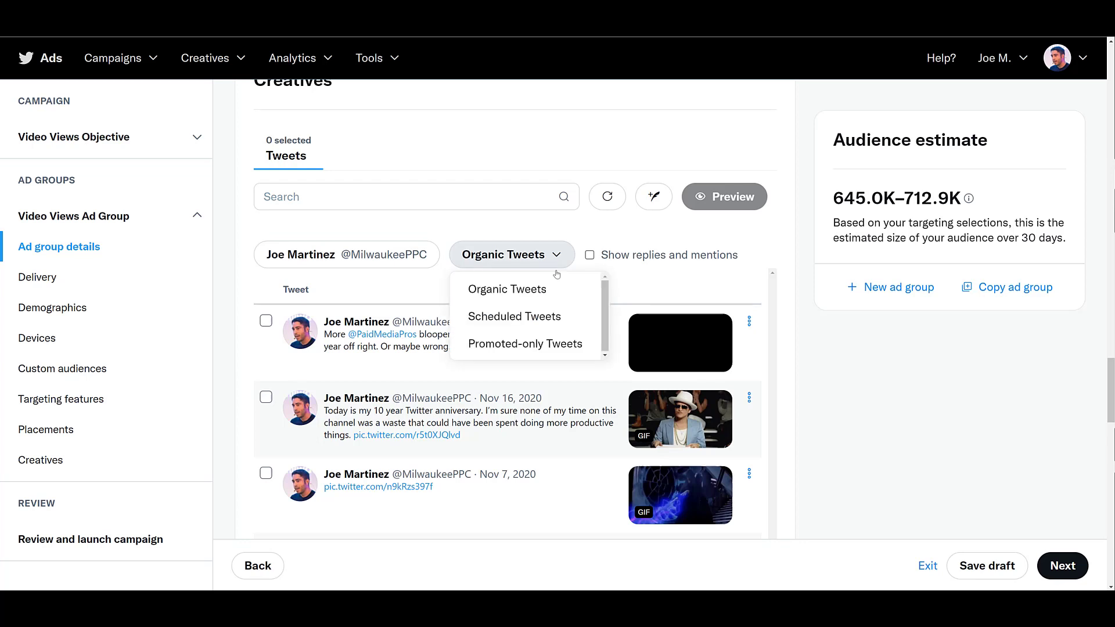
{"action": "mouse_move", "coordinate": [566, 328]}
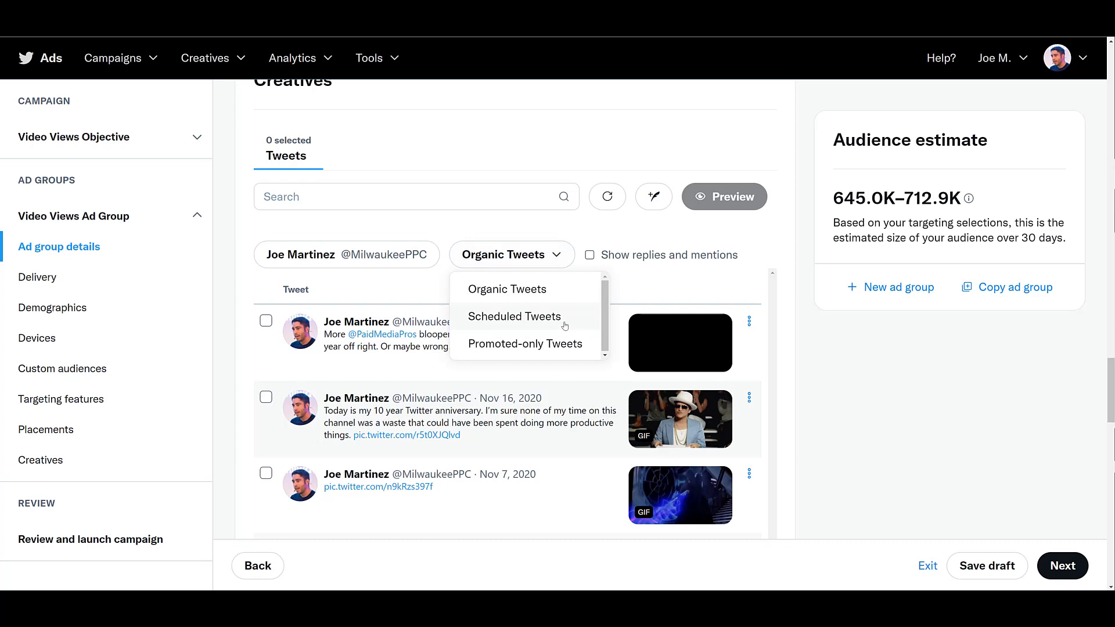
{"action": "left_click", "coordinate": [514, 316]}
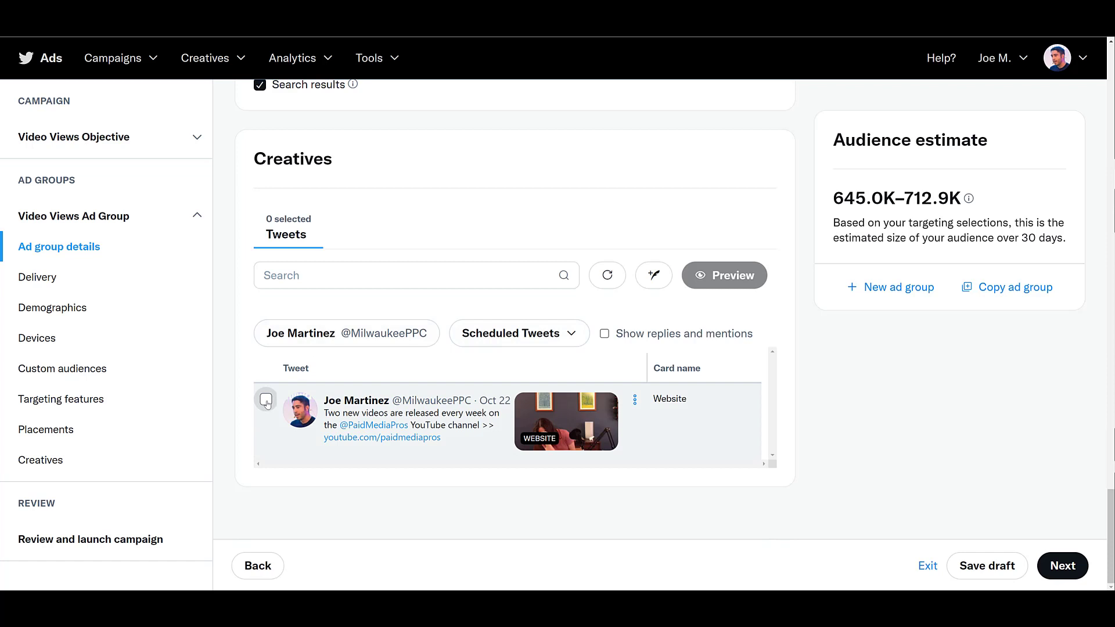
{"action": "left_click", "coordinate": [265, 400]}
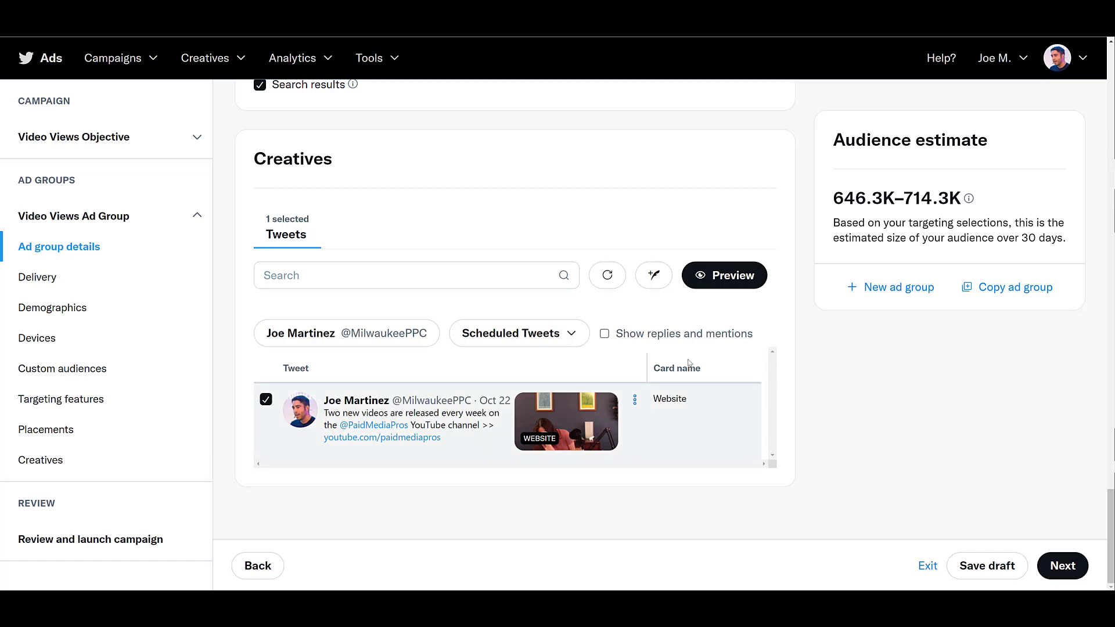
{"action": "mouse_move", "coordinate": [919, 416]}
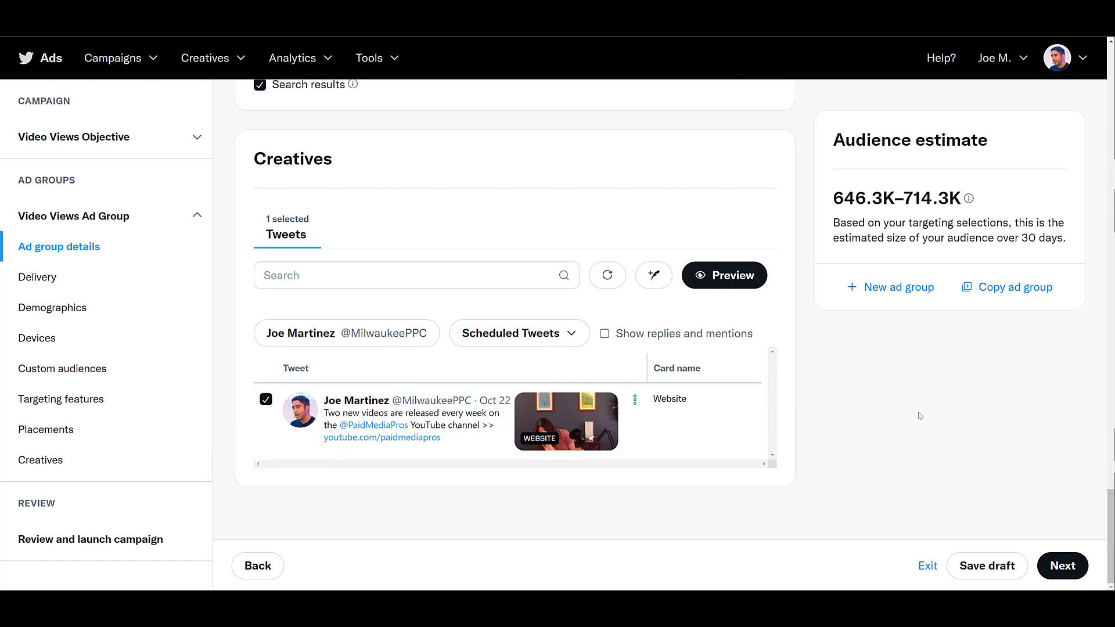
{"action": "left_click", "coordinate": [1061, 566]}
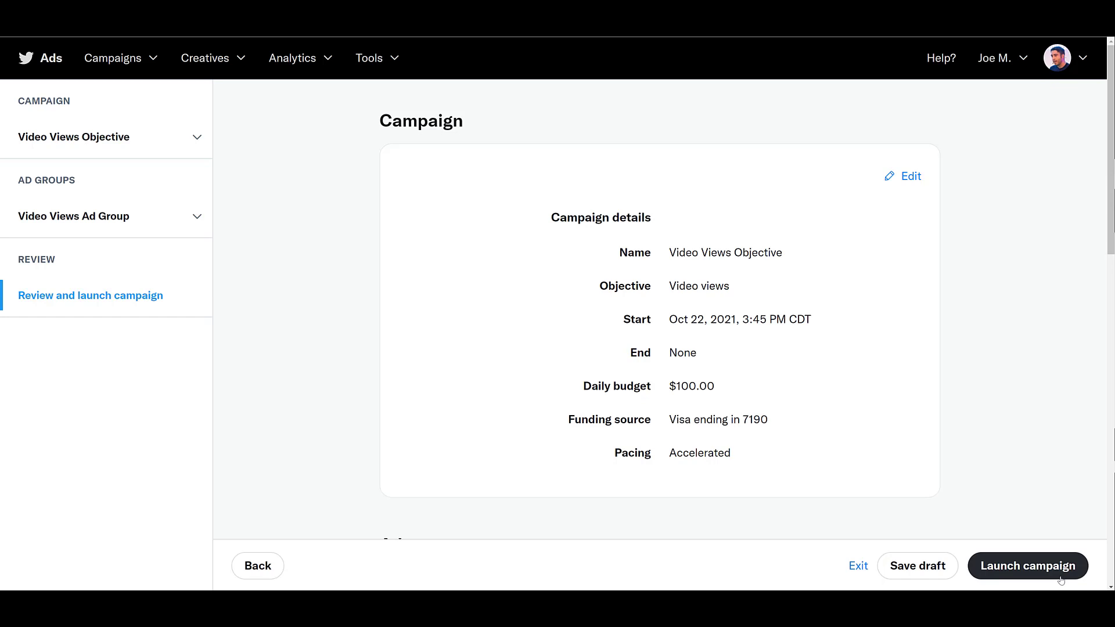
Step: Launch the campaign and switch the dashboard metrics preset to Promoted video views
{"action": "left_click", "coordinate": [1027, 566]}
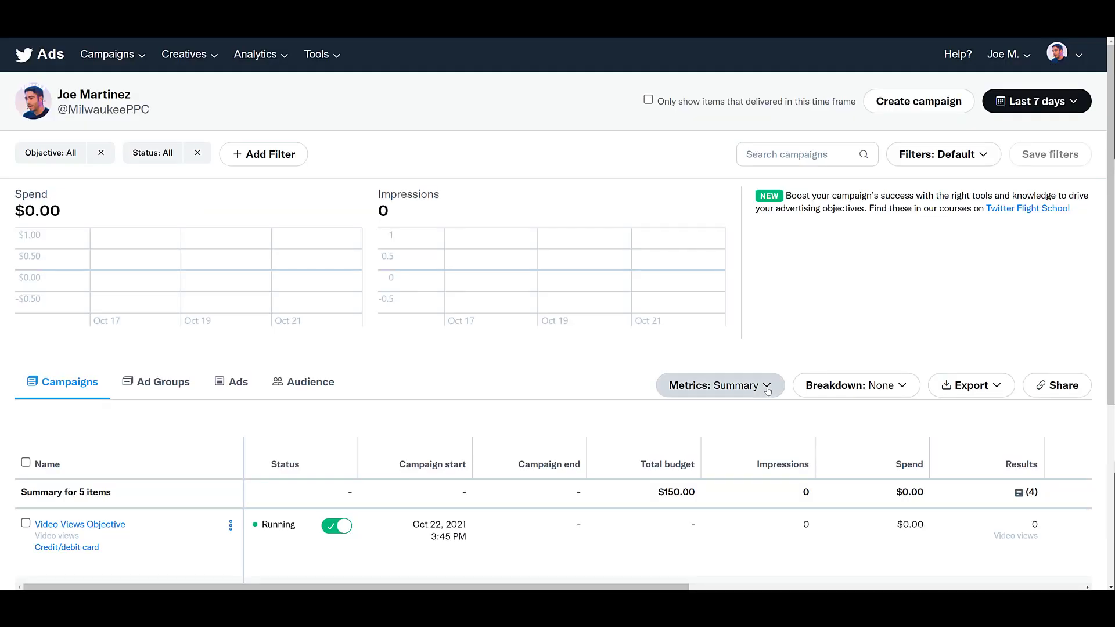
{"action": "left_click", "coordinate": [719, 385]}
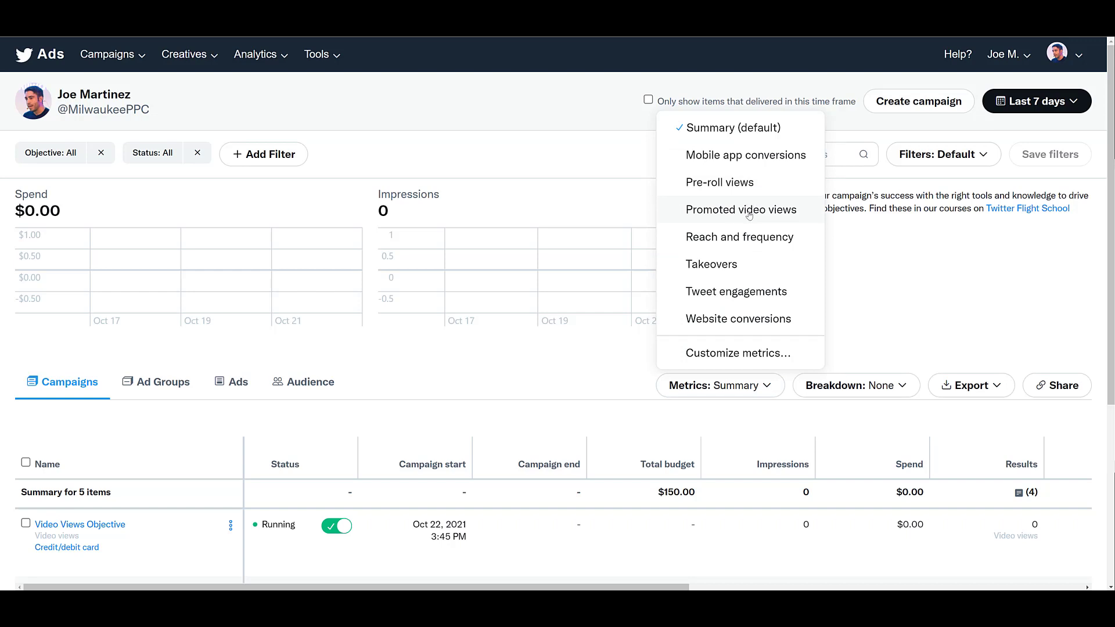
{"action": "left_click", "coordinate": [740, 209]}
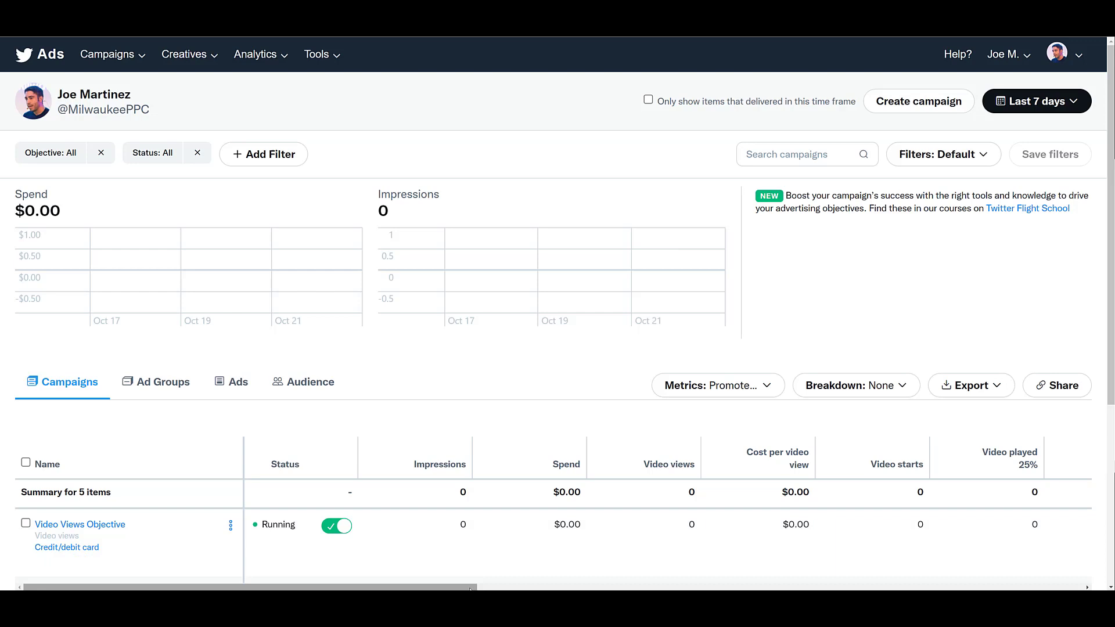
{"action": "scroll", "scroll_direction": "right", "scroll_amount": 3}
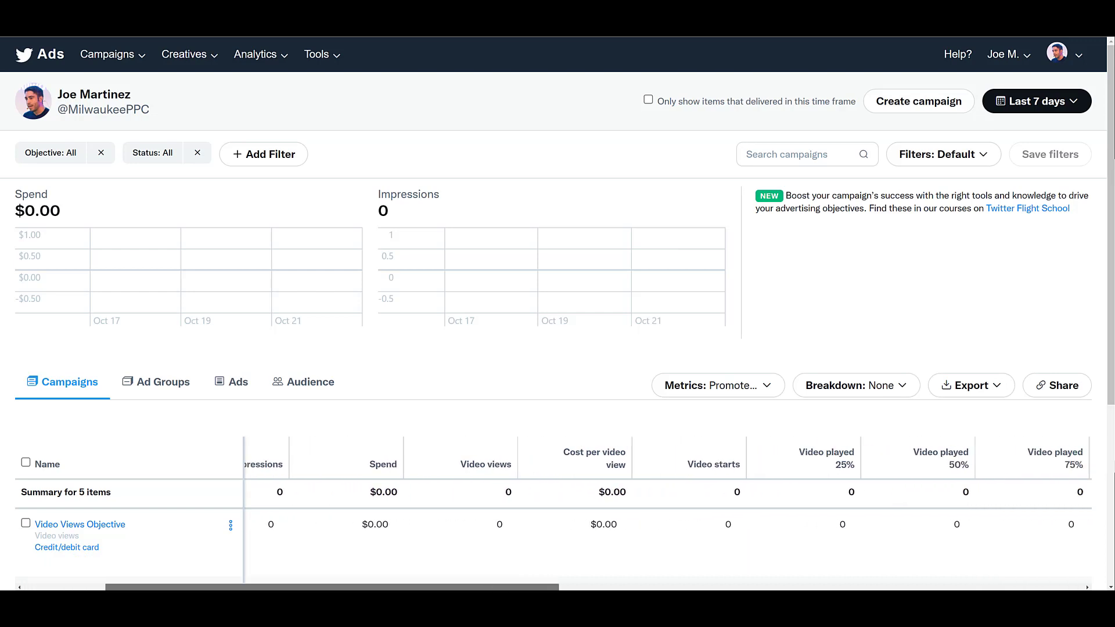
{"action": "scroll", "scroll_direction": "right", "scroll_amount": 3}
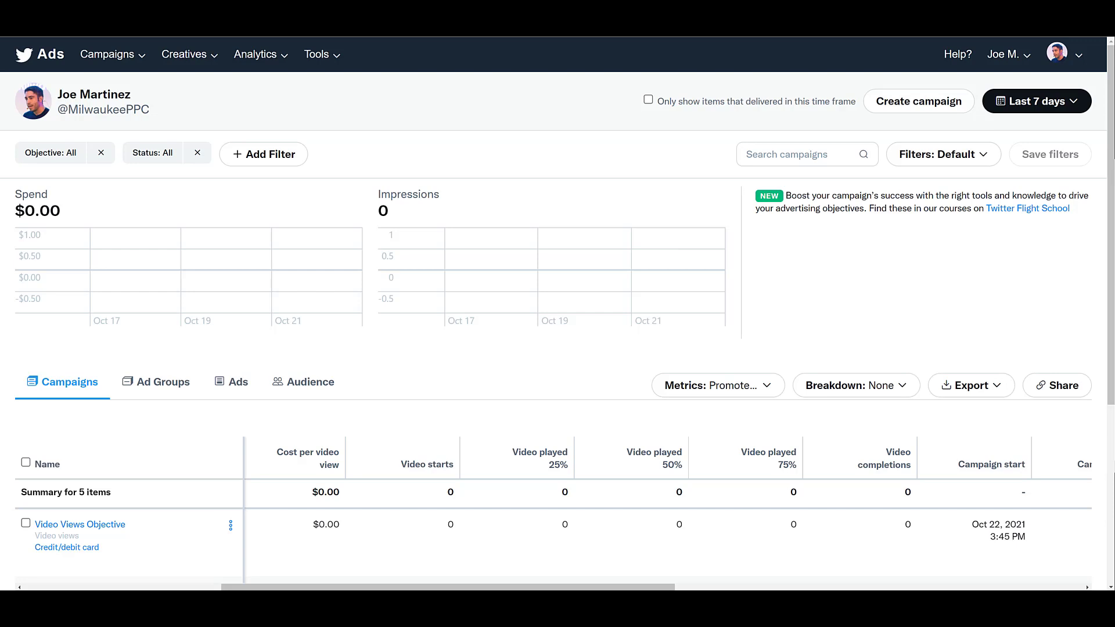
{"action": "scroll", "scroll_direction": "right", "scroll_amount": 3}
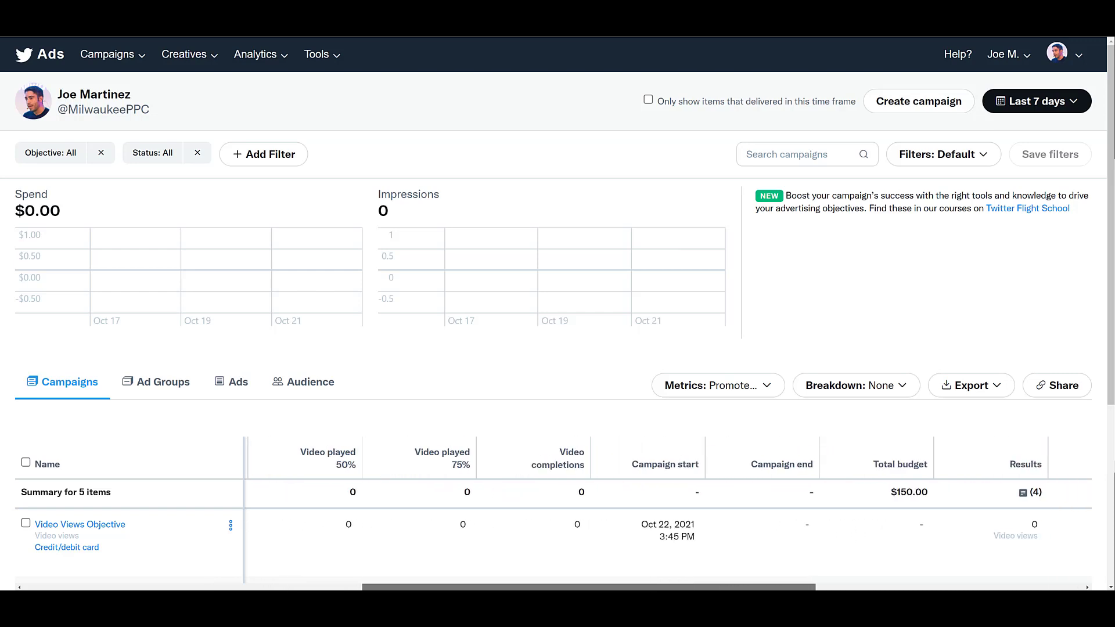
{"action": "scroll", "scroll_direction": "right", "scroll_amount": 3}
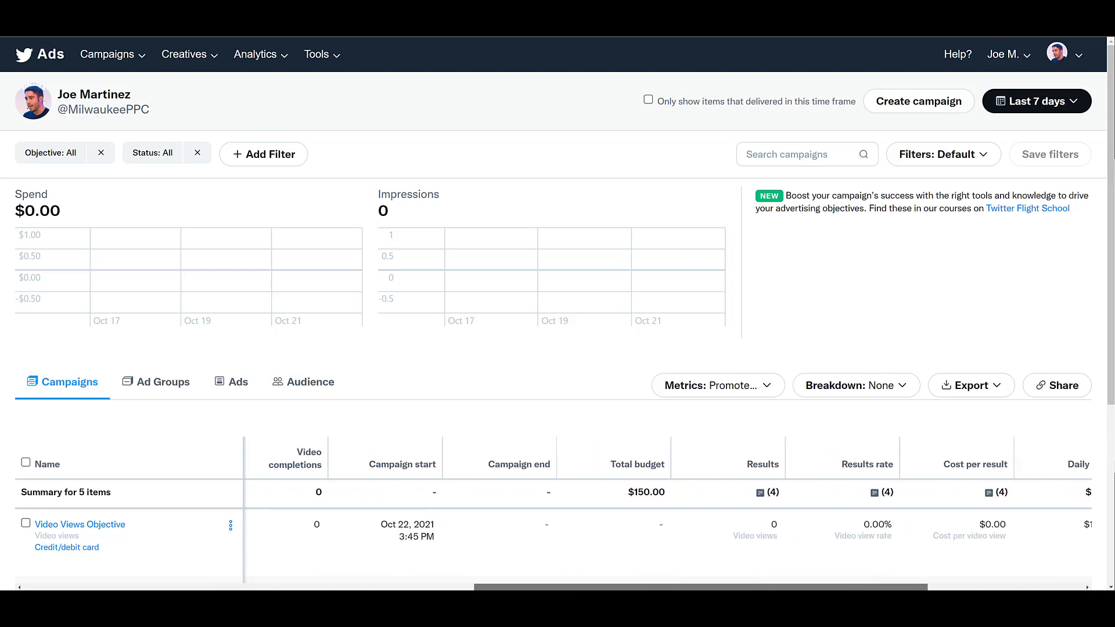
{"action": "scroll", "scroll_direction": "right", "scroll_amount": 3}
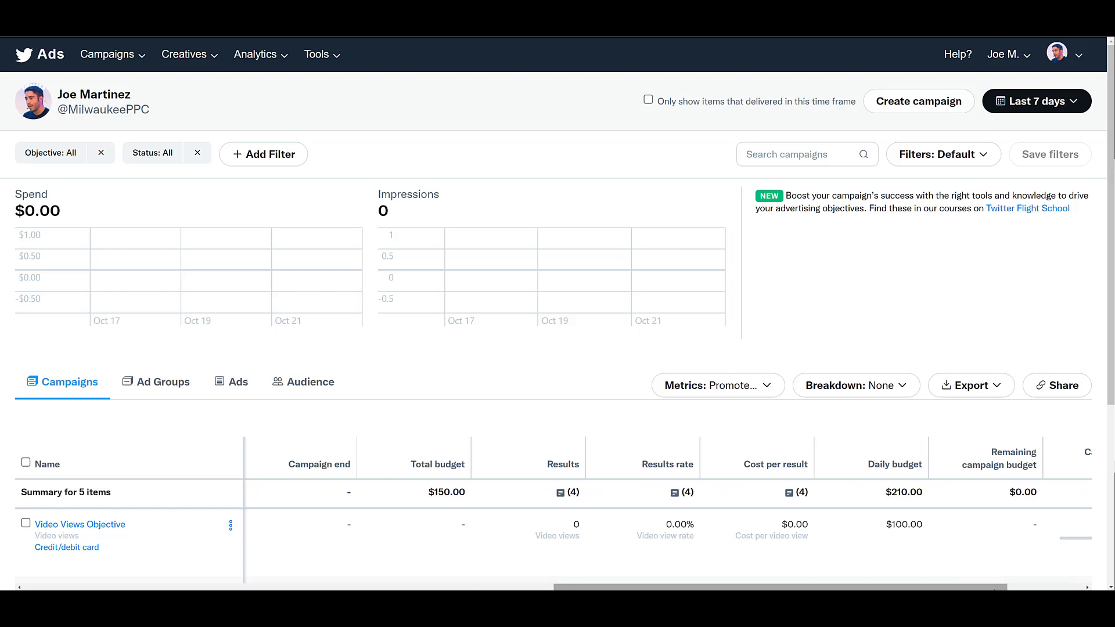
{"action": "scroll", "scroll_direction": "right", "scroll_amount": 3}
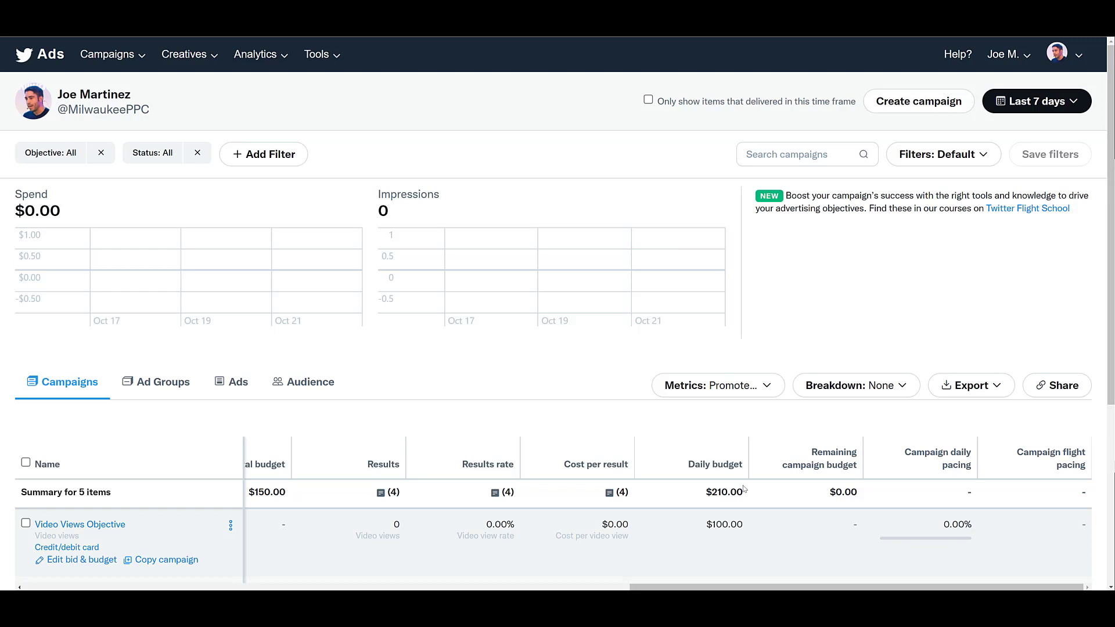
Step: Choose Customize metrics… from the Metrics dropdown and browse the metric categories
{"action": "left_click", "coordinate": [717, 384]}
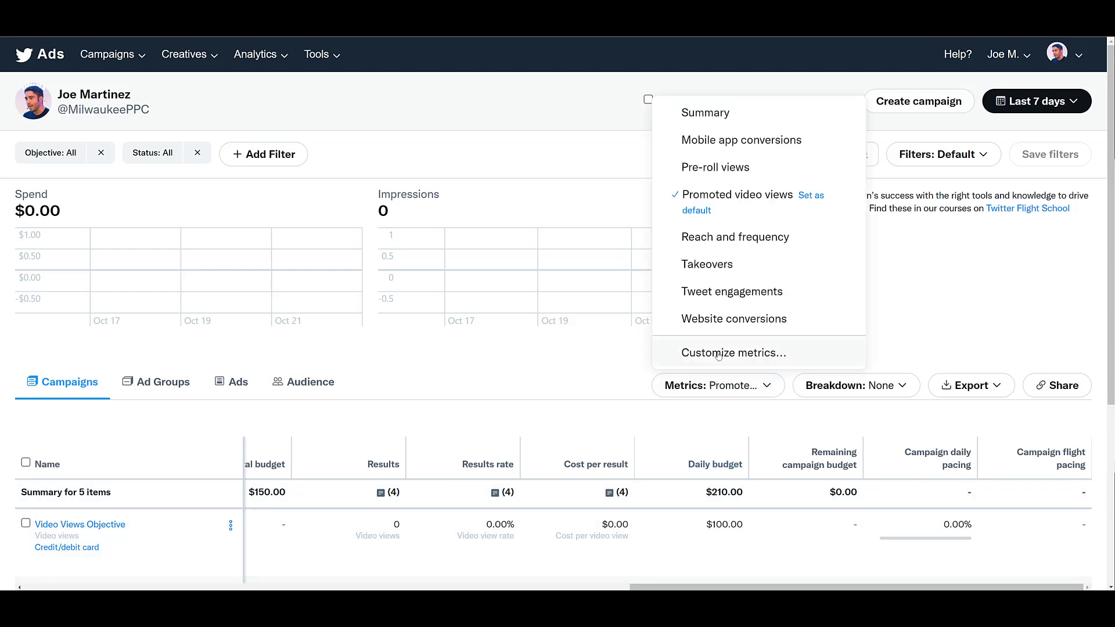
{"action": "left_click", "coordinate": [733, 353]}
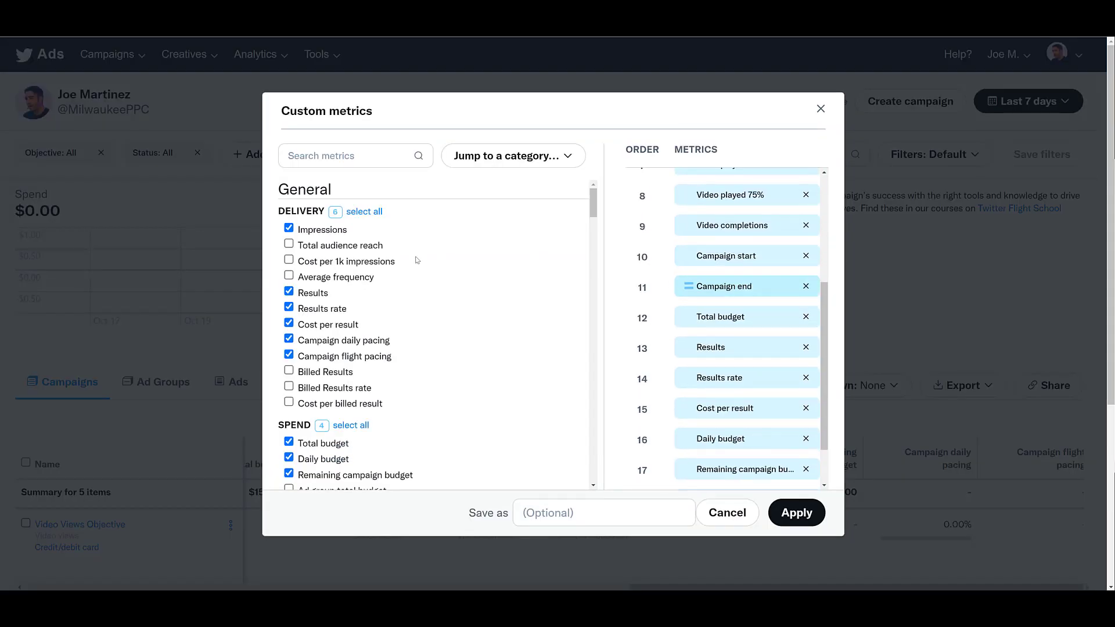
{"action": "scroll", "scroll_direction": "down", "scroll_amount": 3}
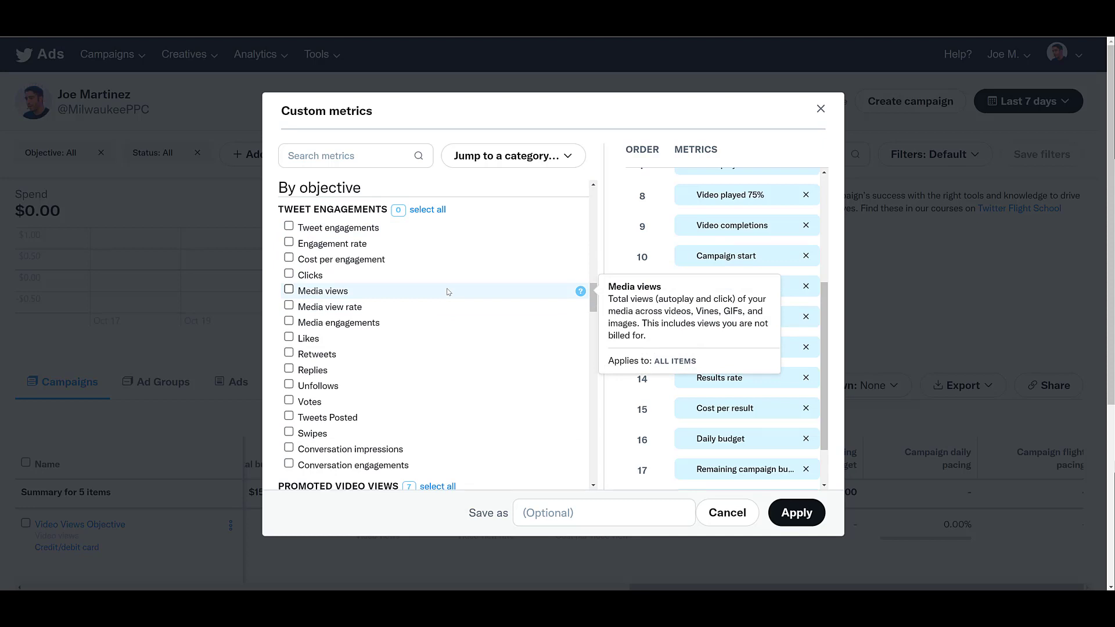
{"action": "scroll", "scroll_direction": "down", "scroll_amount": 3}
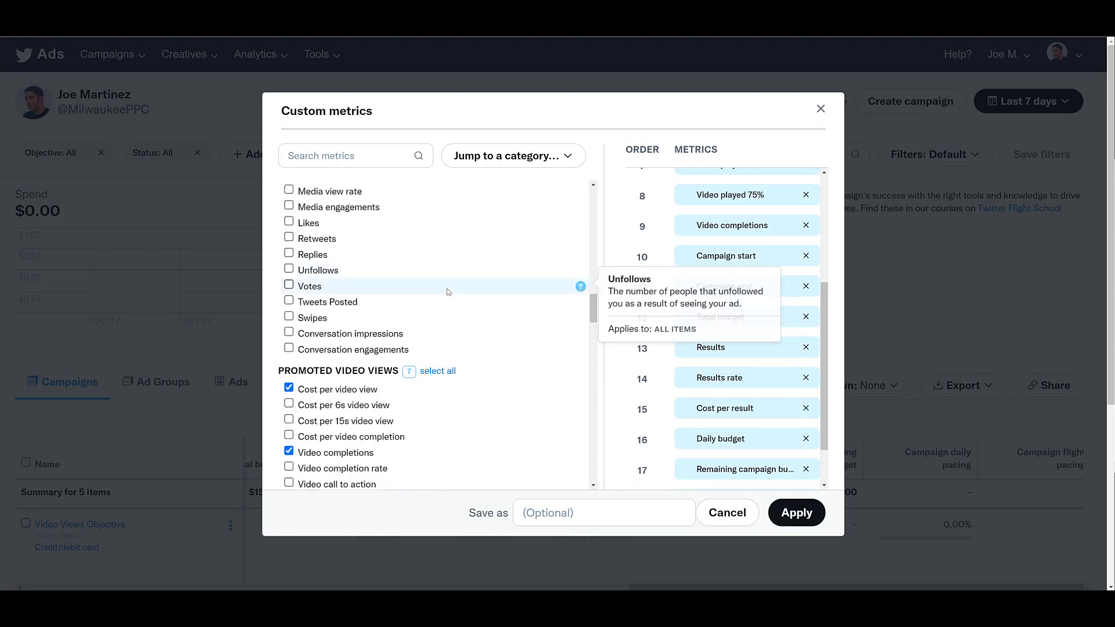
{"action": "scroll", "scroll_direction": "down", "scroll_amount": 3}
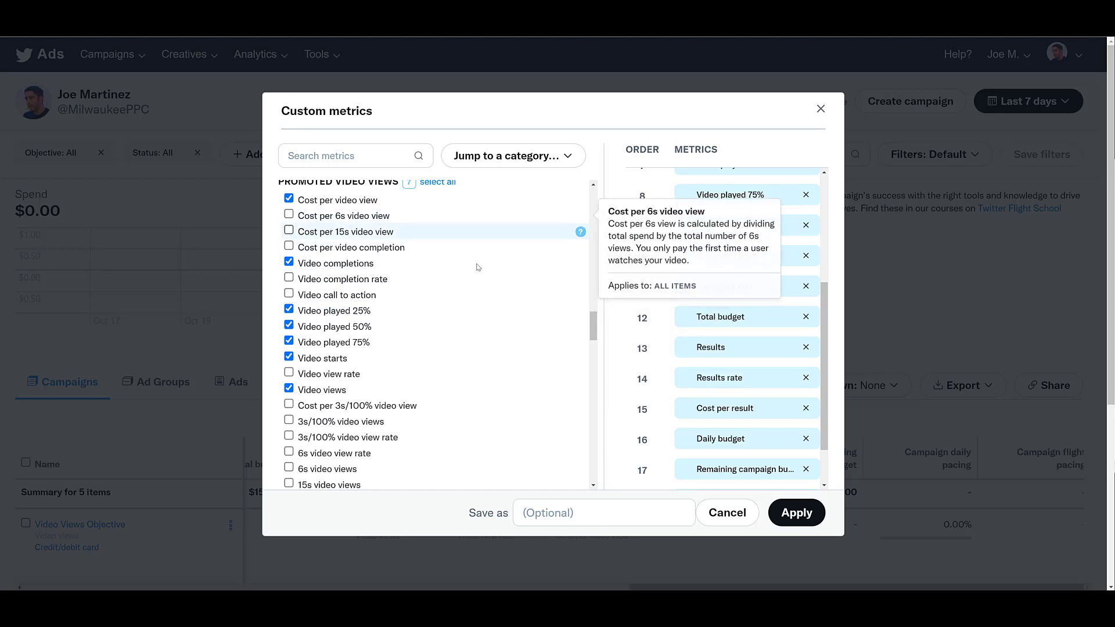
{"action": "scroll", "scroll_direction": "down", "scroll_amount": 3}
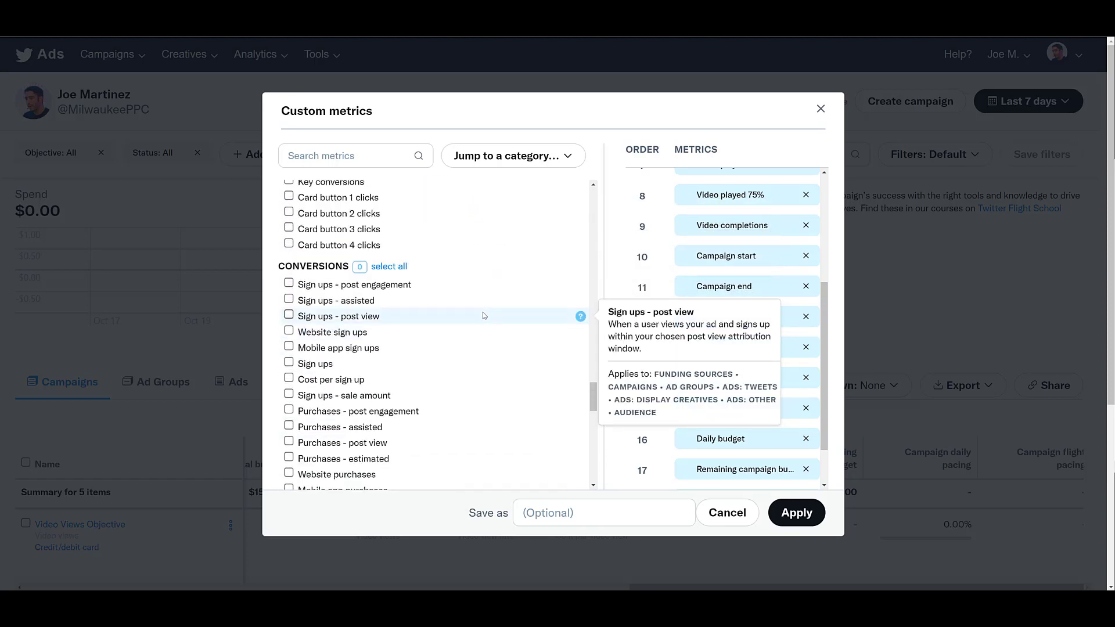
{"action": "mouse_move", "coordinate": [473, 245]}
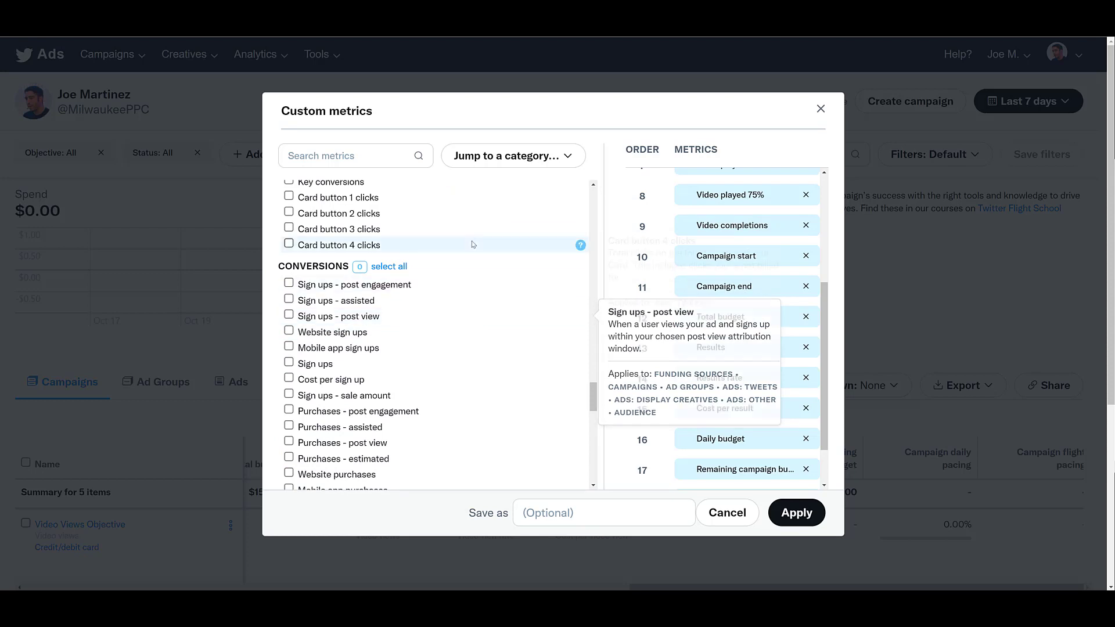